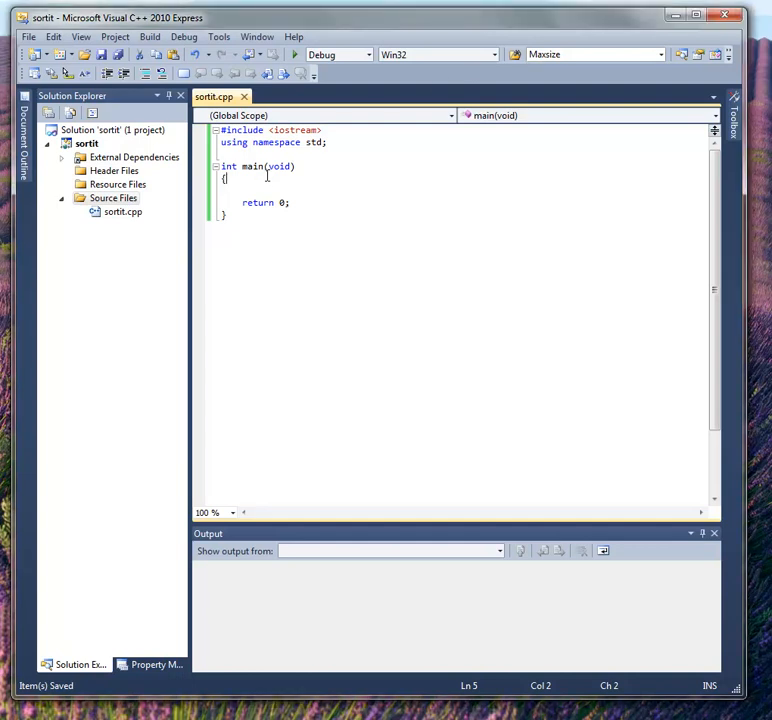
Step: Declare int array[10] = { 23, 54, 900, 1, 23, 16, 400, 9, 9, 10 }; inside main
key(enter)
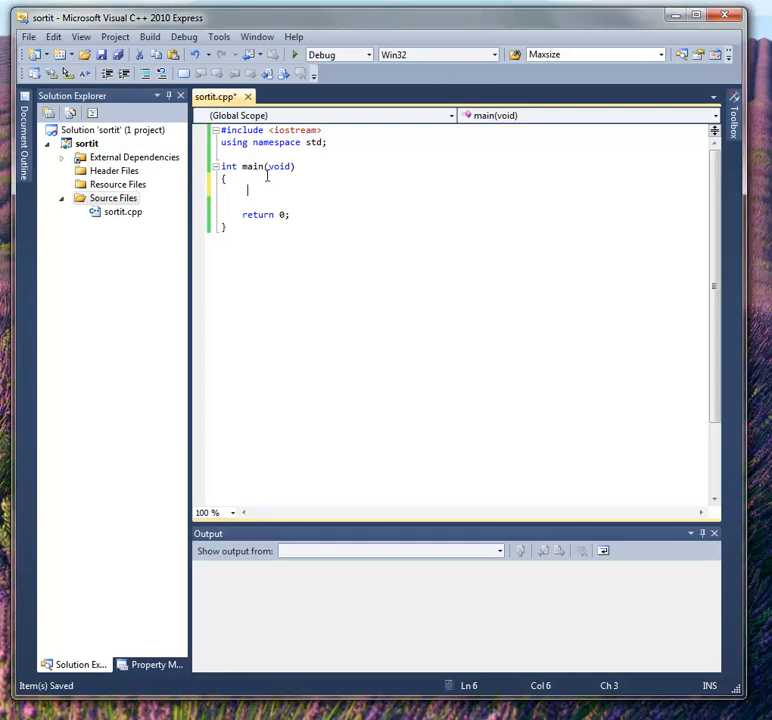
text(int arra)
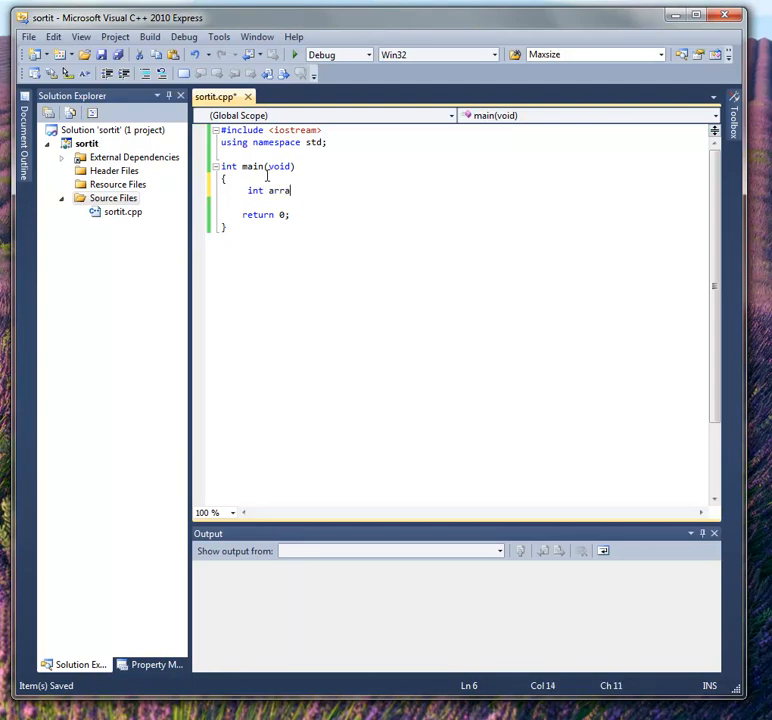
text(y)
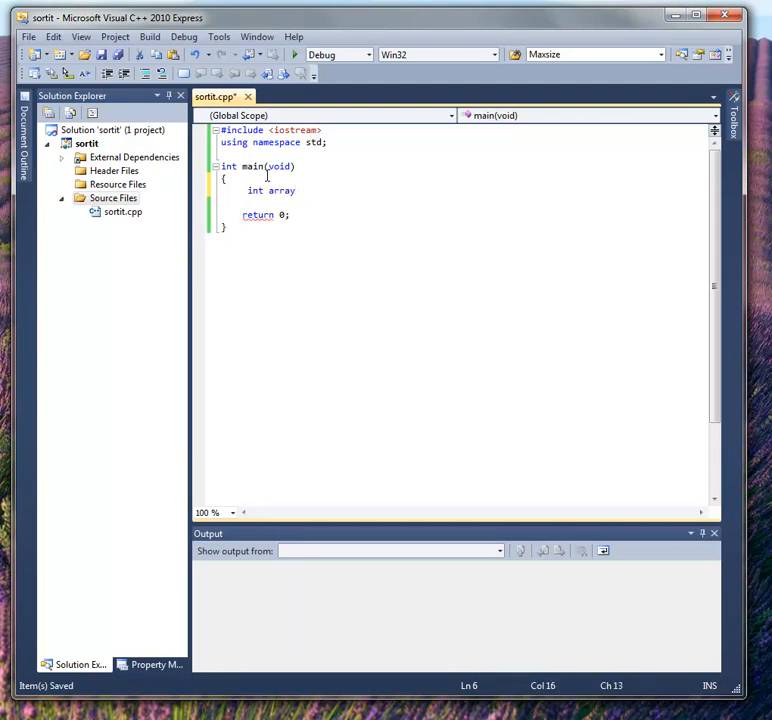
text([10)
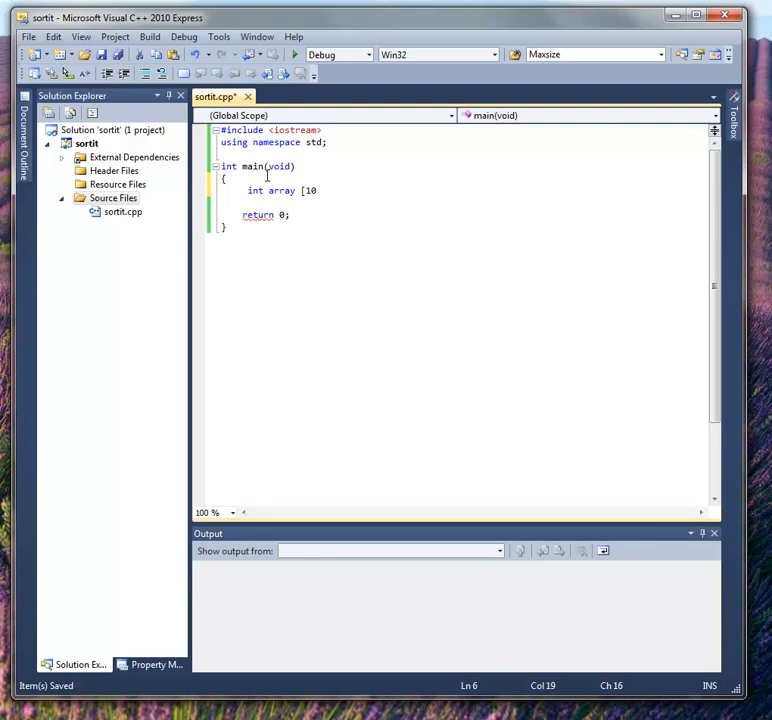
text(] = {)
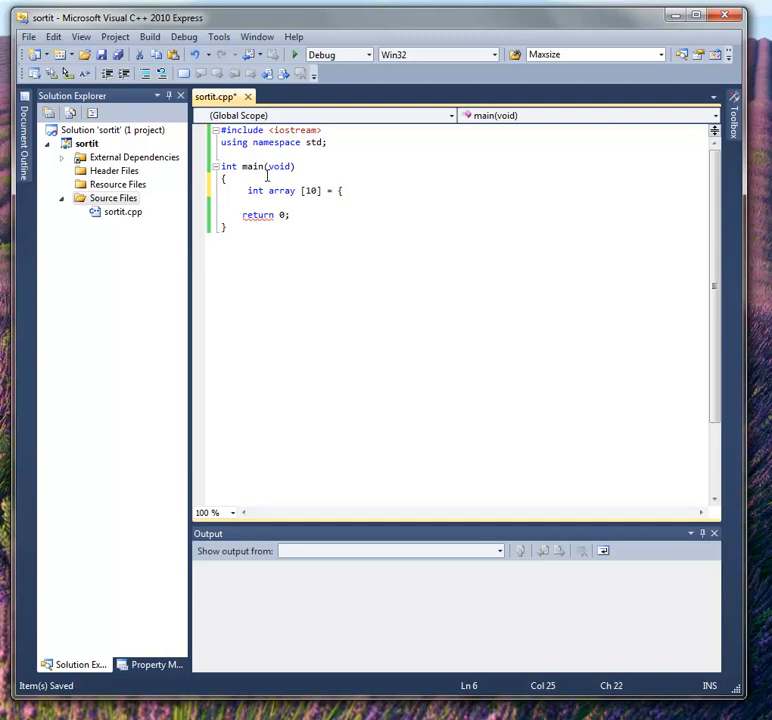
text(23,)
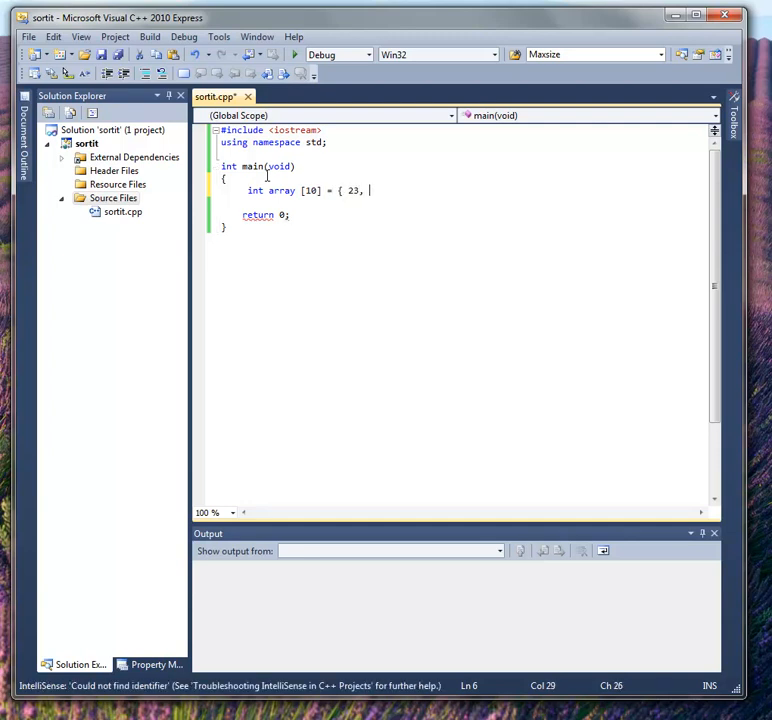
text(54, 9)
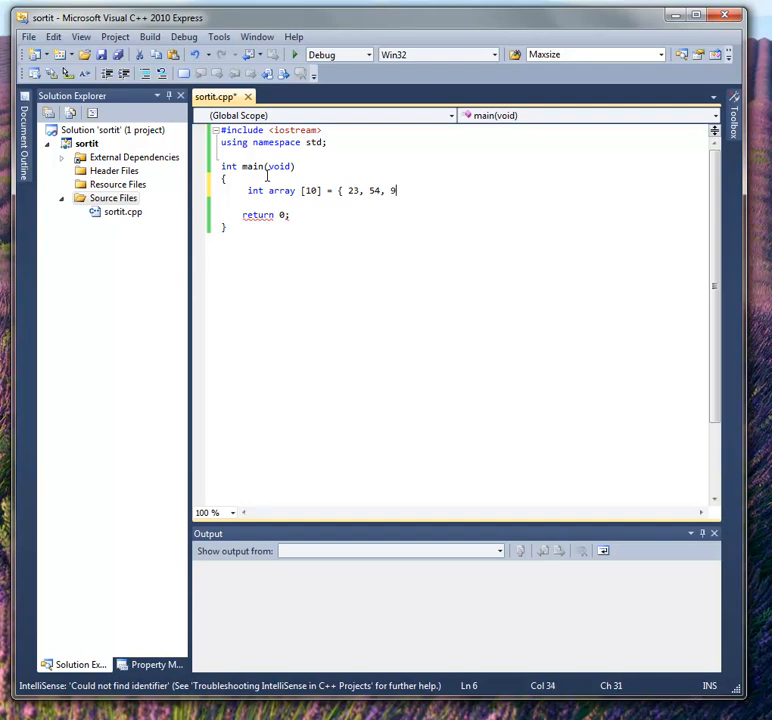
text(00, 1,)
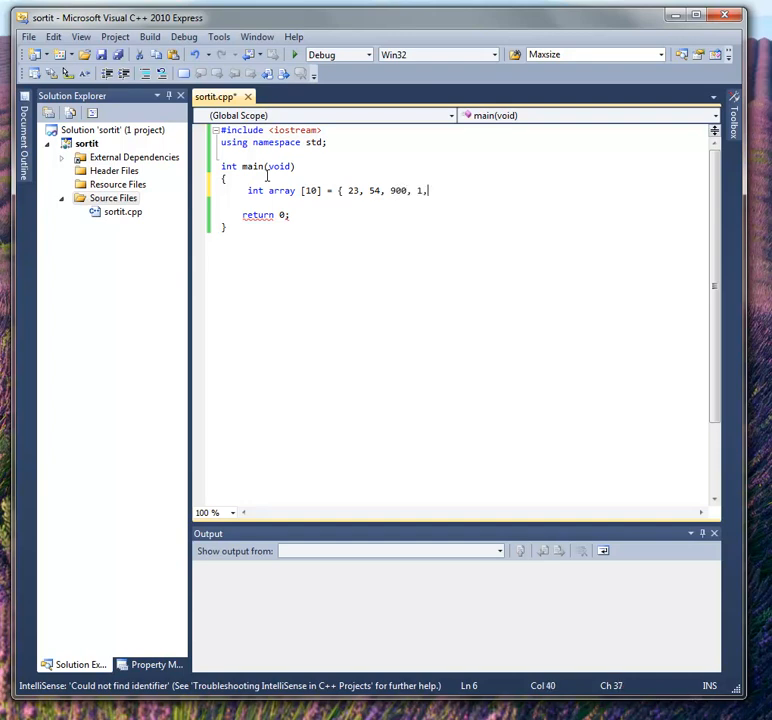
text(23)
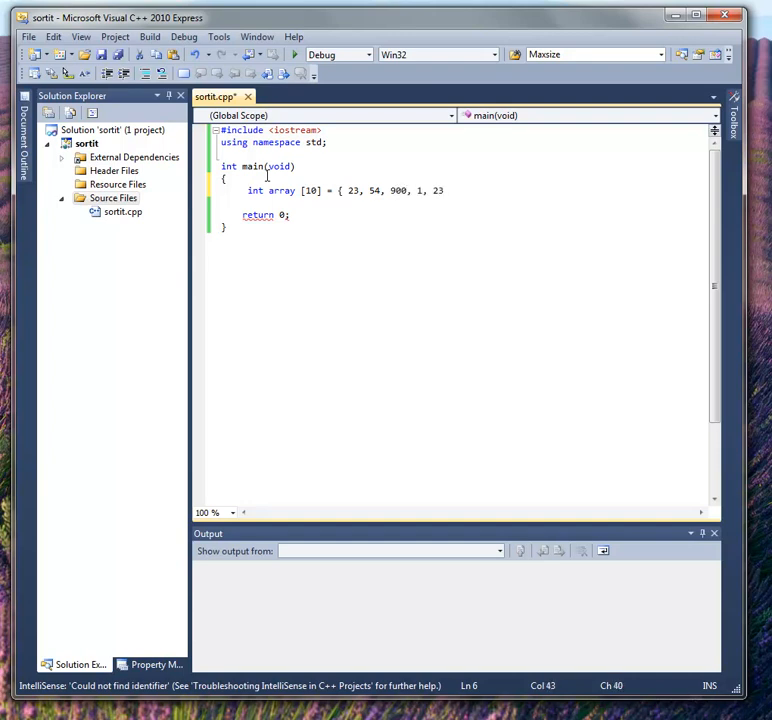
text(, 16,)
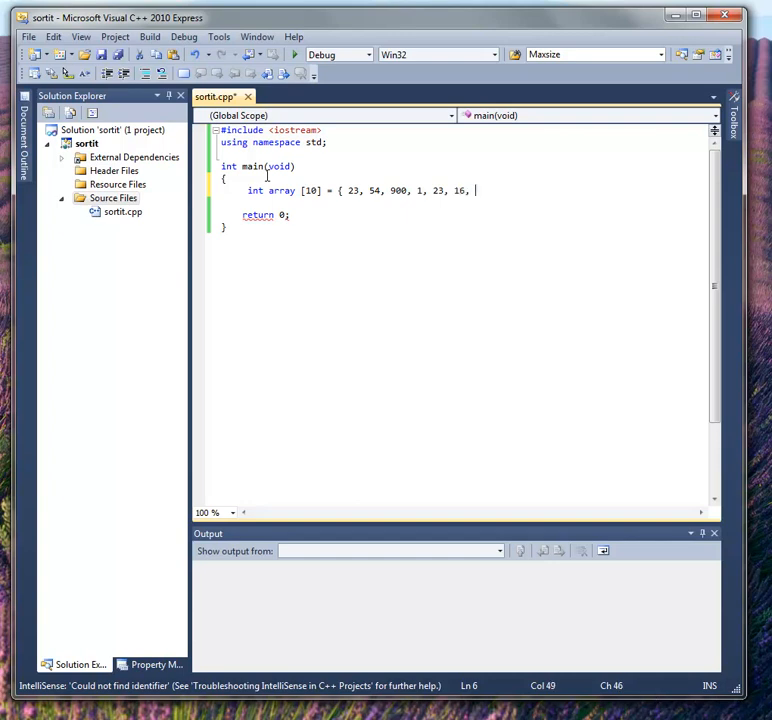
text(400,)
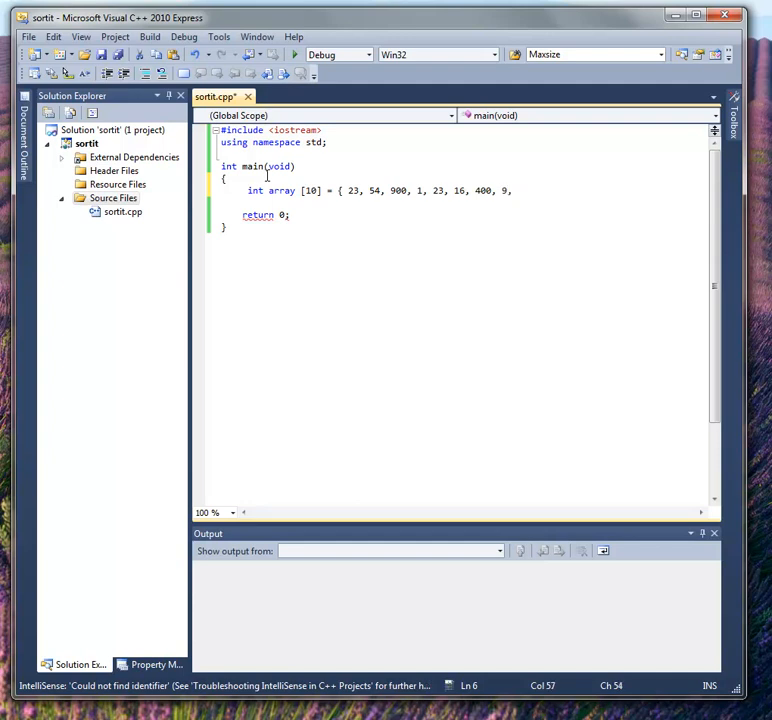
text(9,)
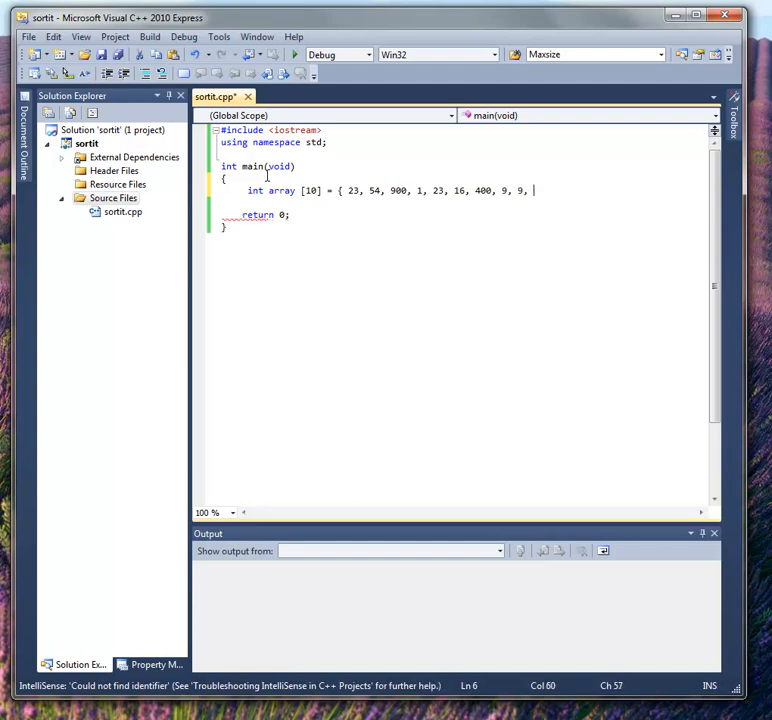
text(10)
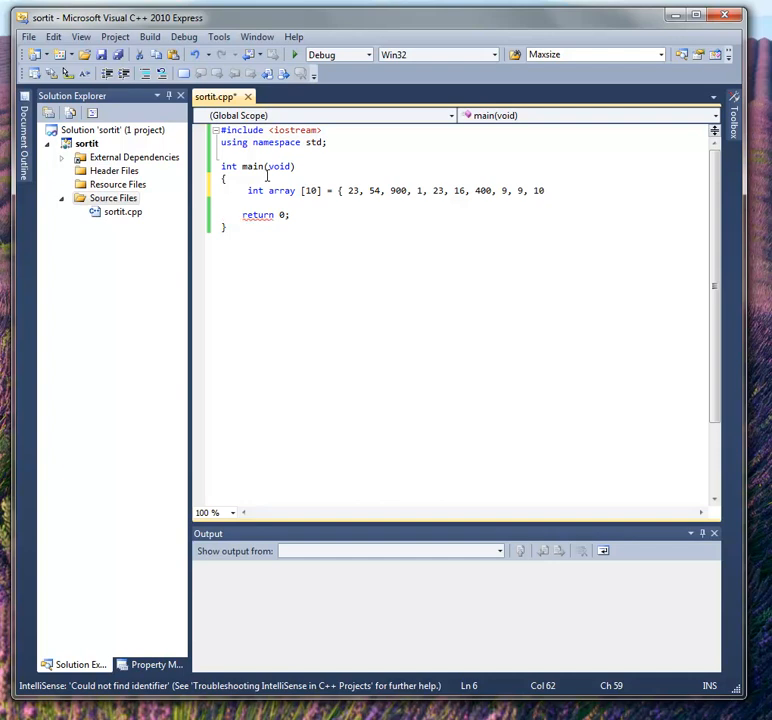
text(};)
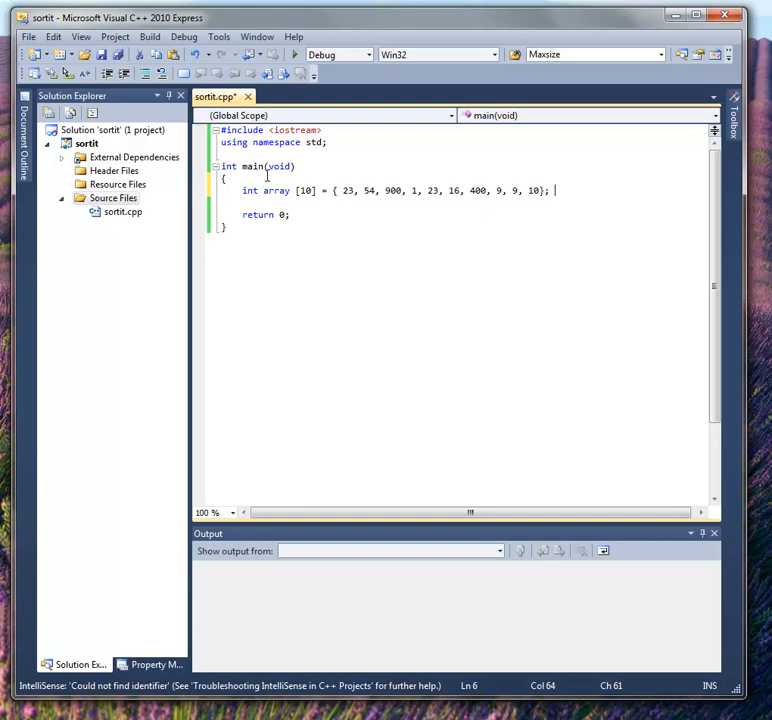
key(enter)
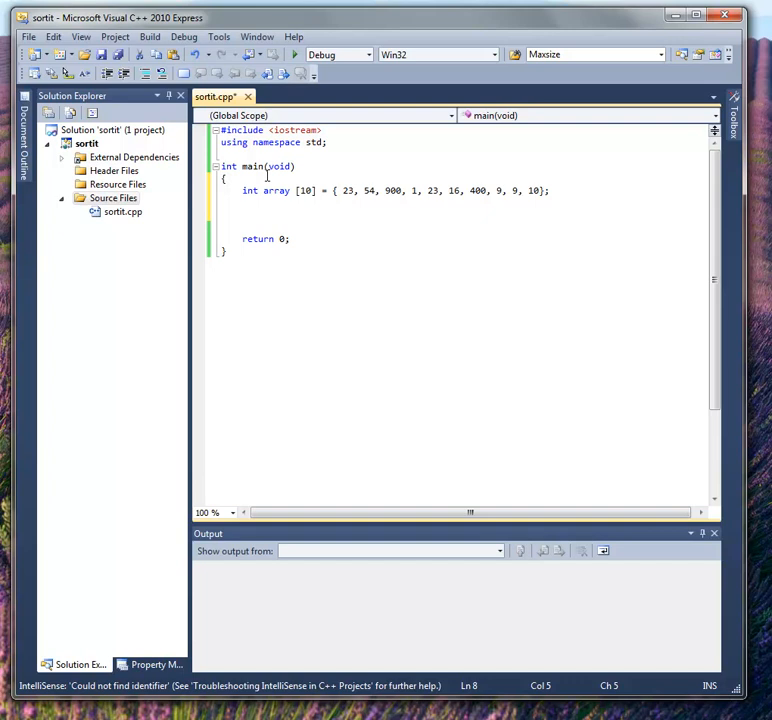
Step: Comment that having gone through and exchanged some numbers means the list is out of sort
text(//)
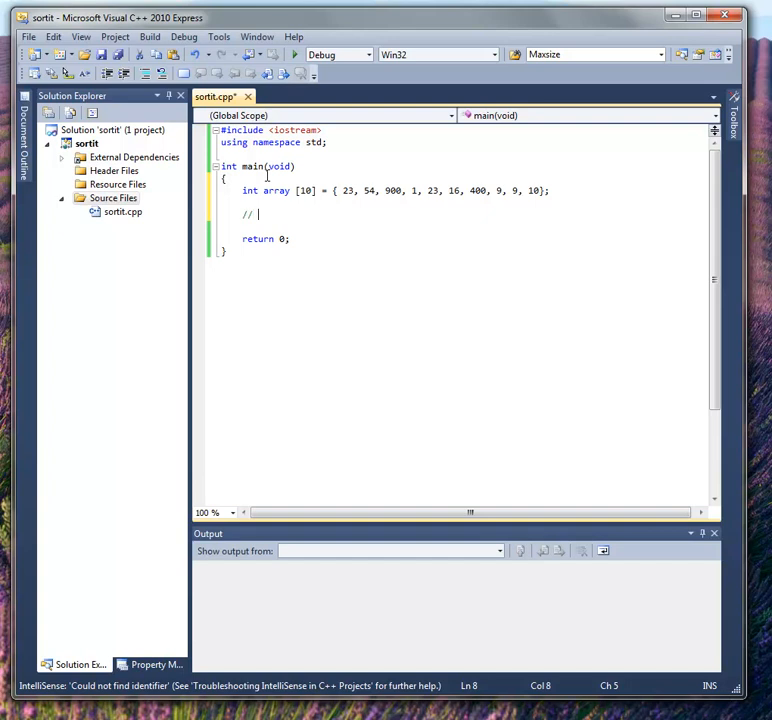
text(sh)
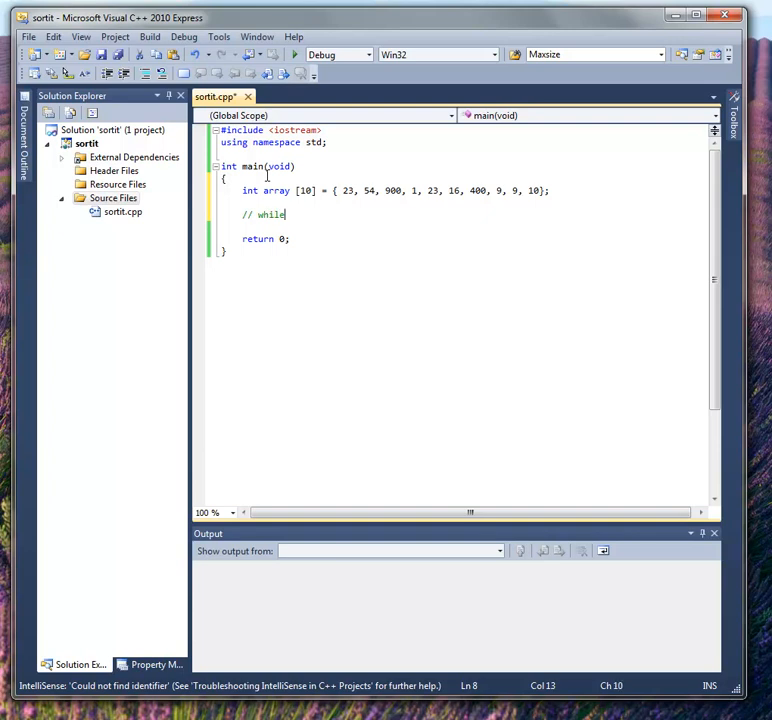
text(I hav)
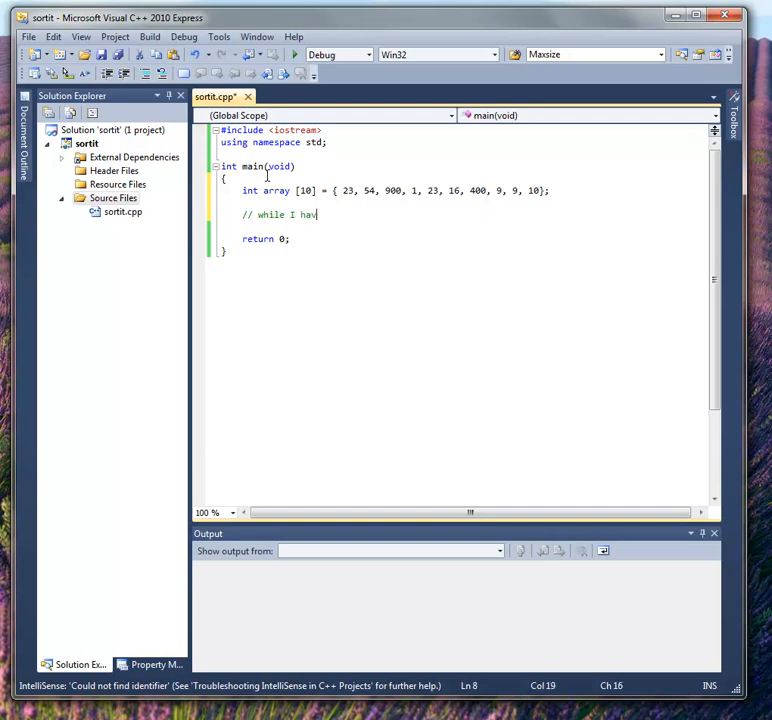
text(e gone through the list)
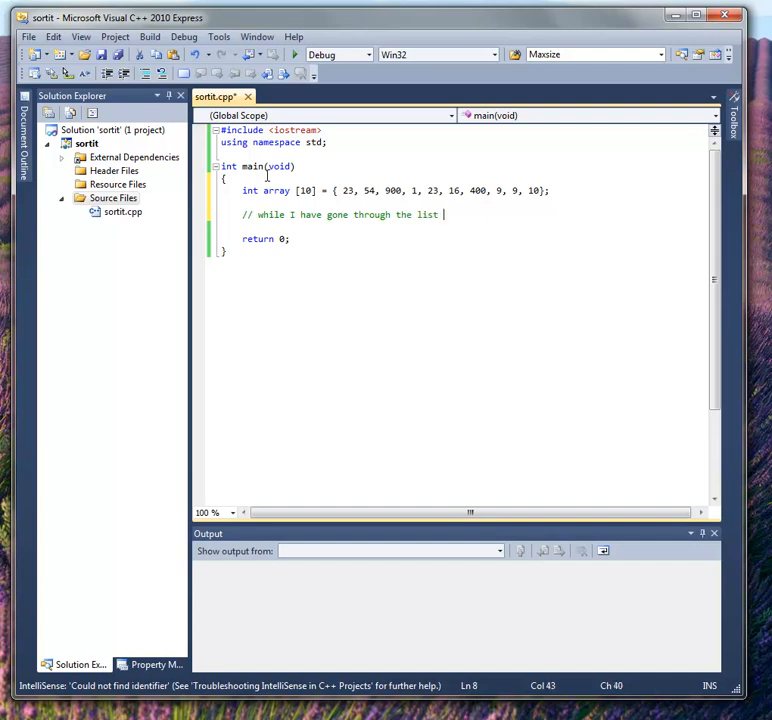
text(and ex)
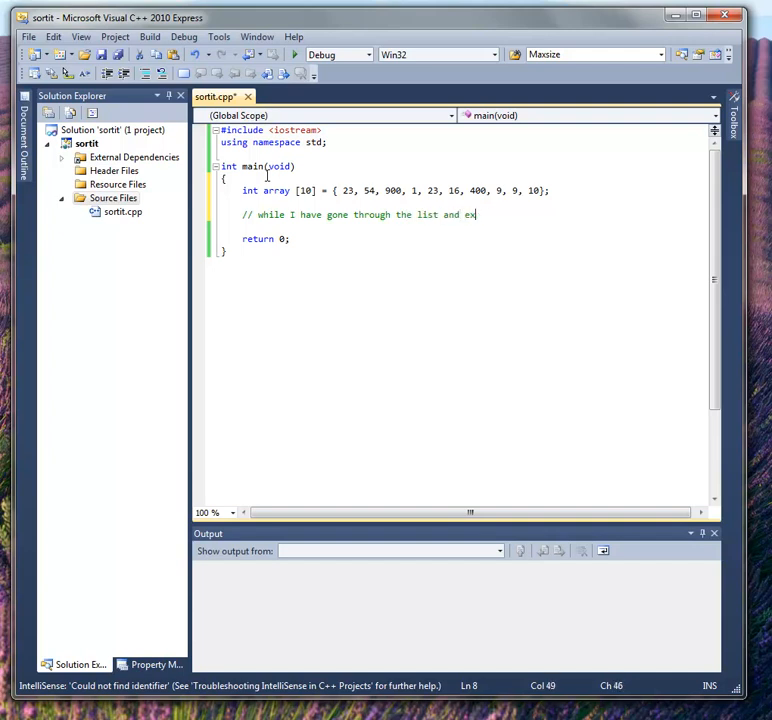
text(change some number.)
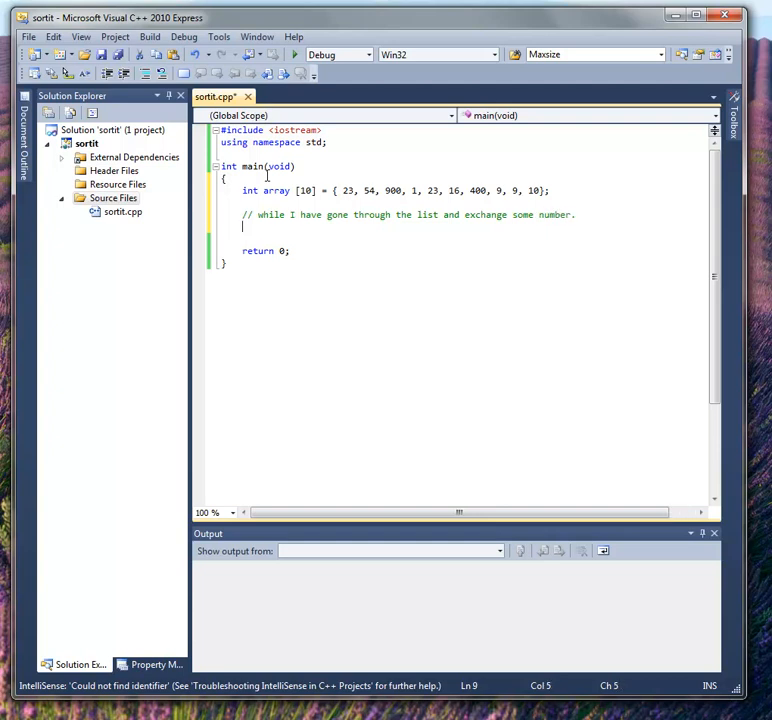
text(// the)
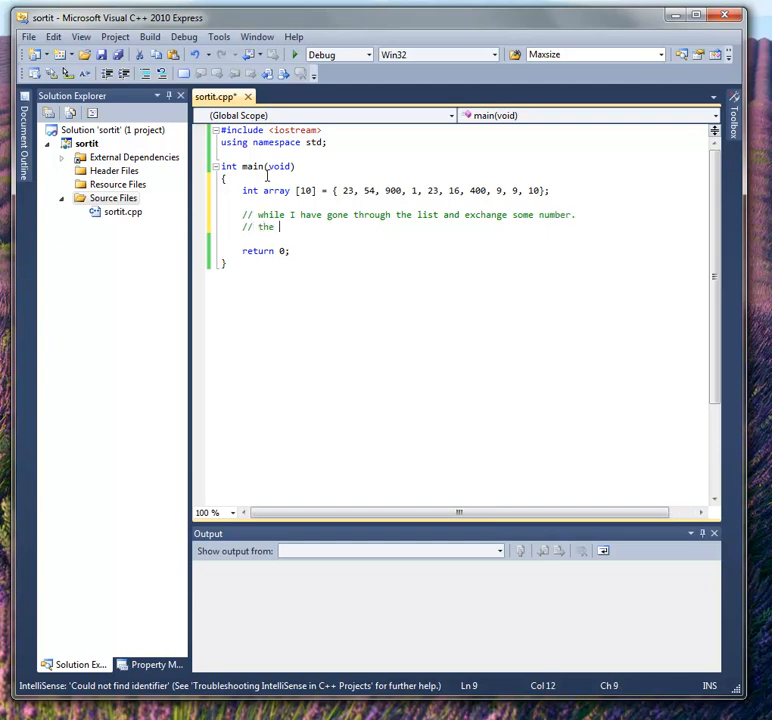
text(list is out)
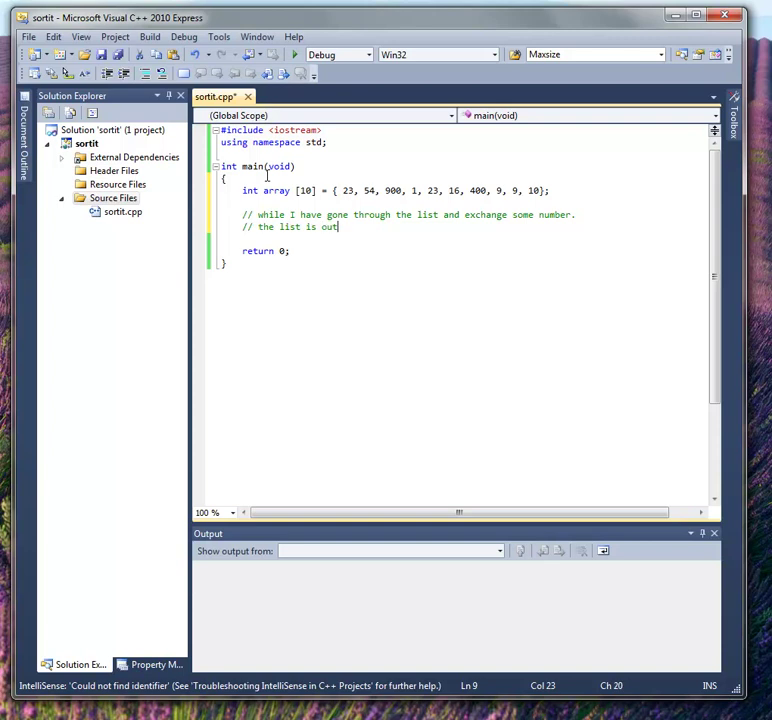
text(of sort.)
text(//)
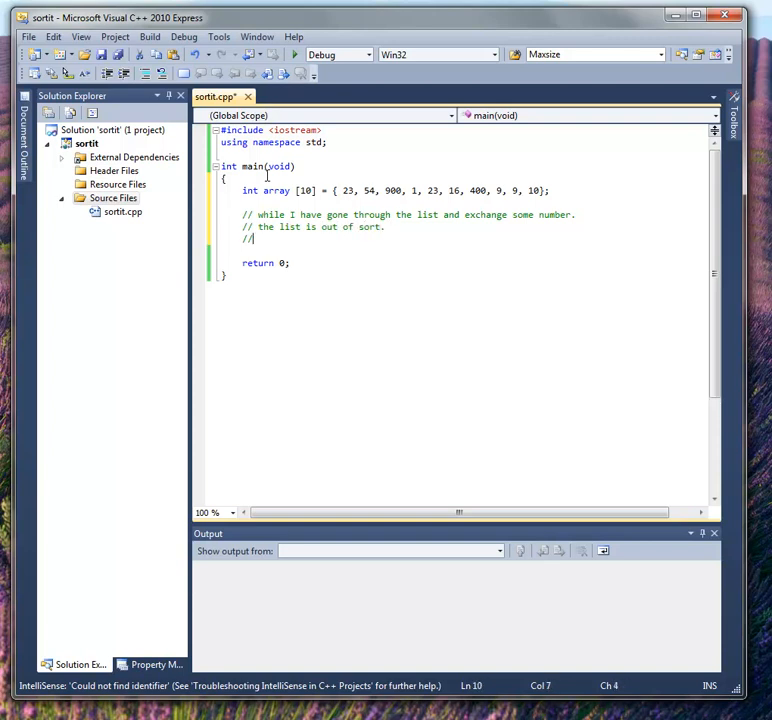
Step: Comment that going through the list without exchanging any number means the list is sorted
text(If i)
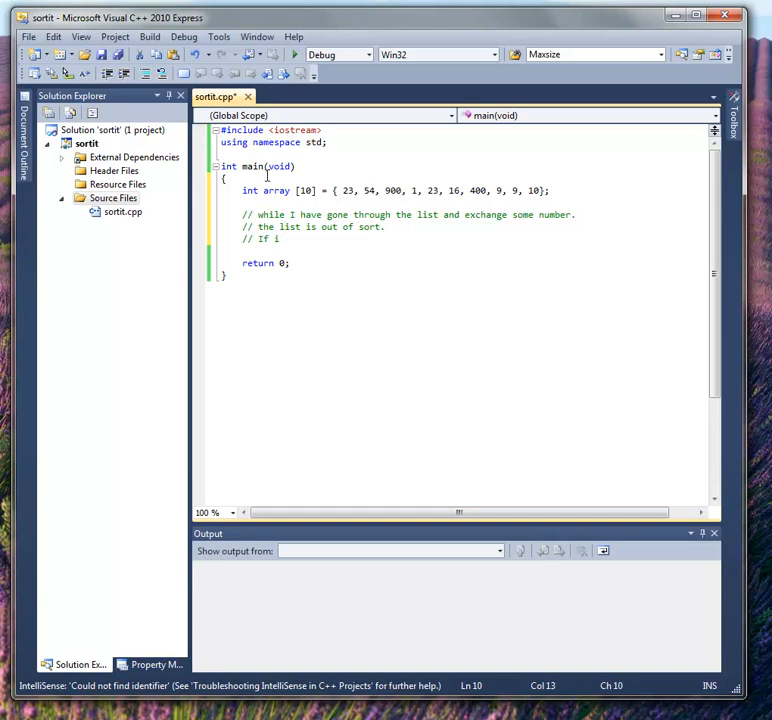
text(go through the lis)
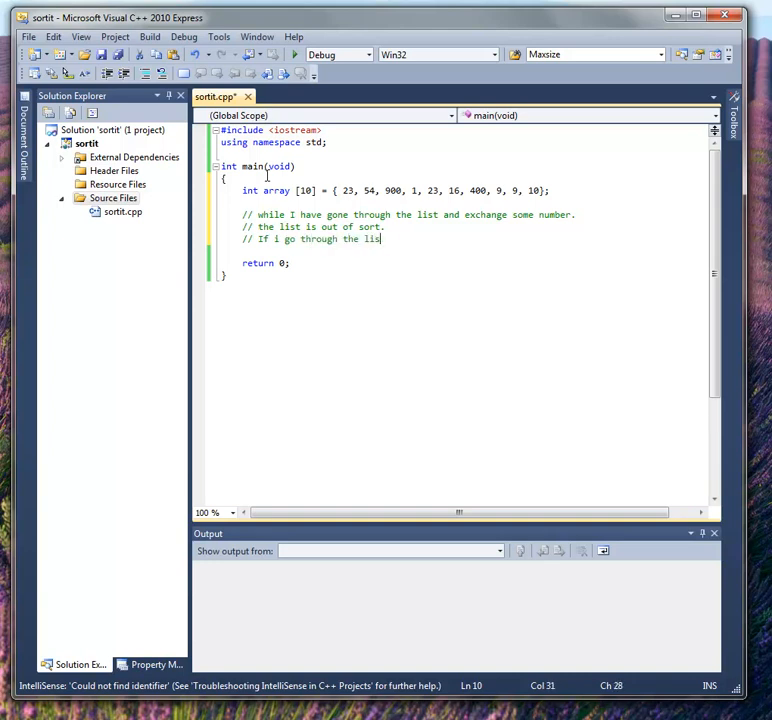
text(without exa)
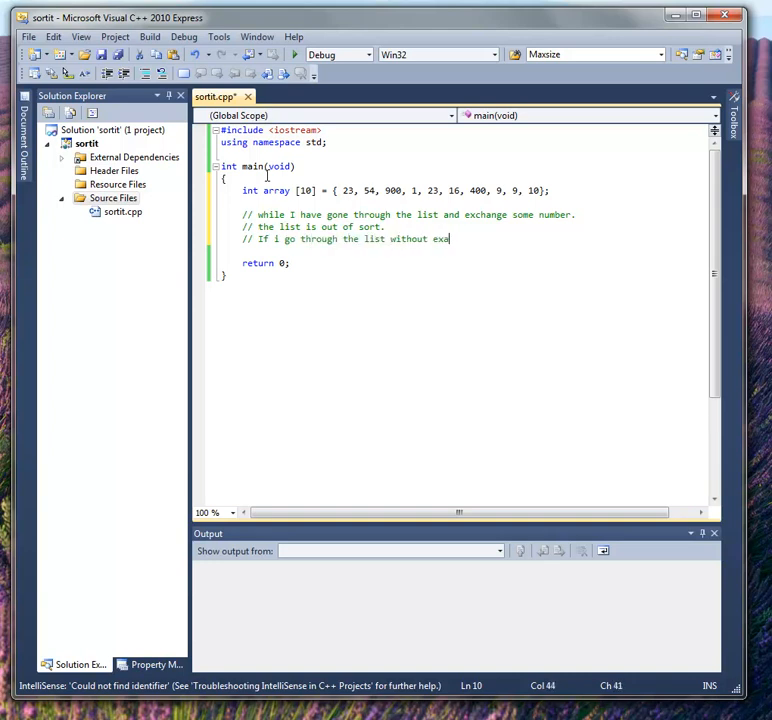
text(nging)
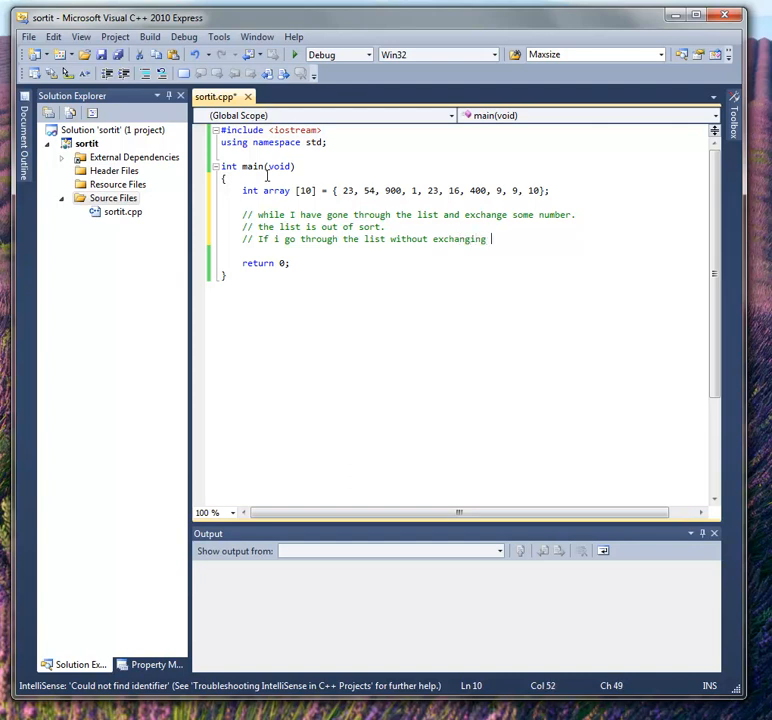
text(any numbers.)
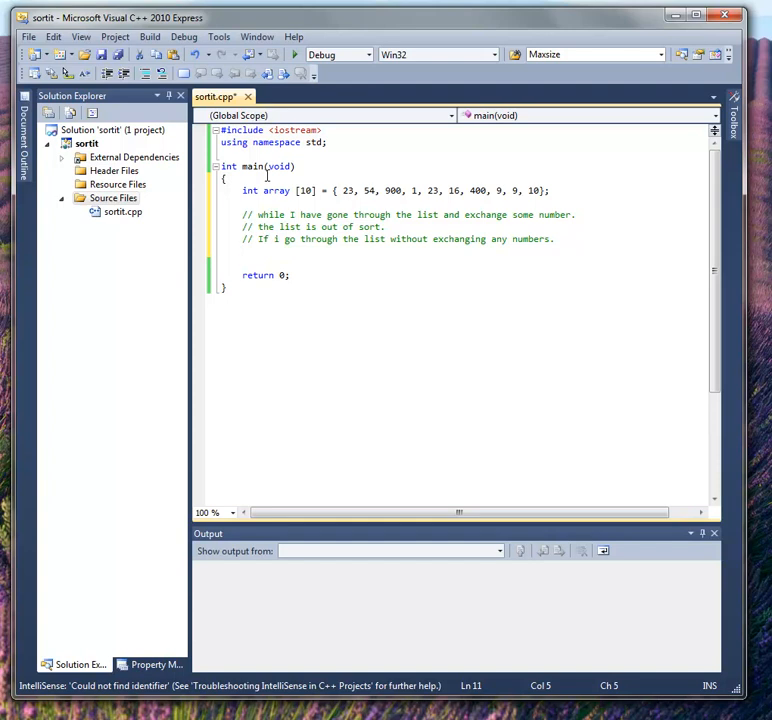
text(// The list)
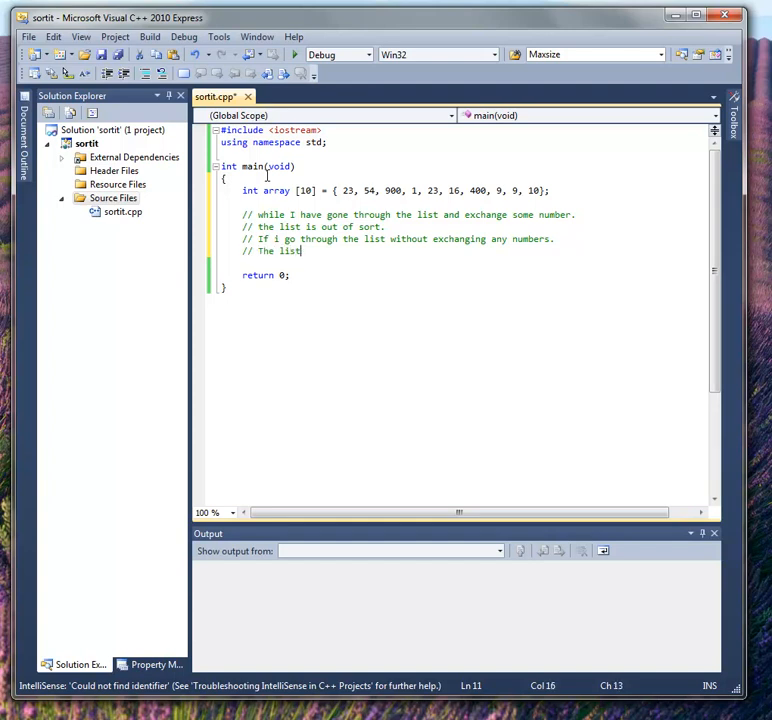
text(is sorted.)
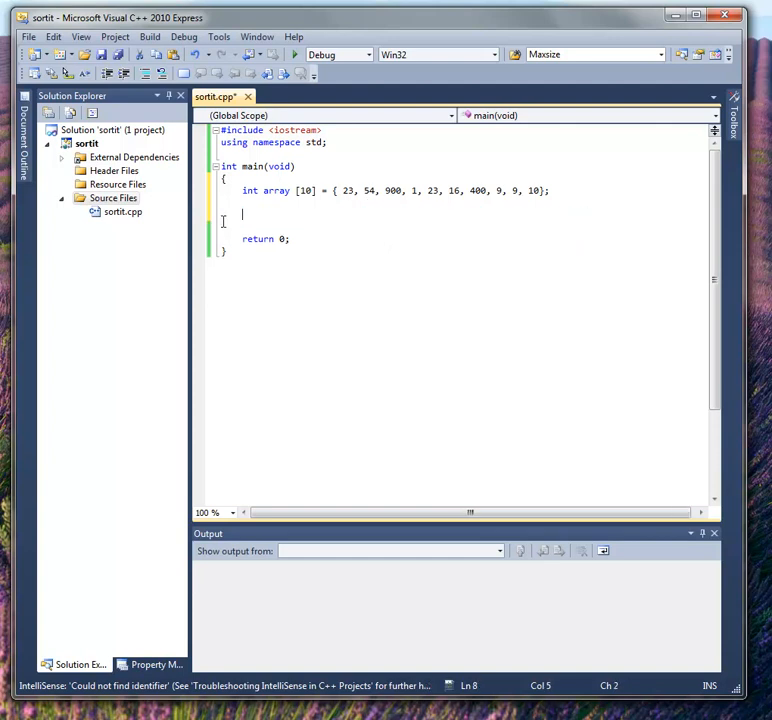
mouse_move(198, 234)
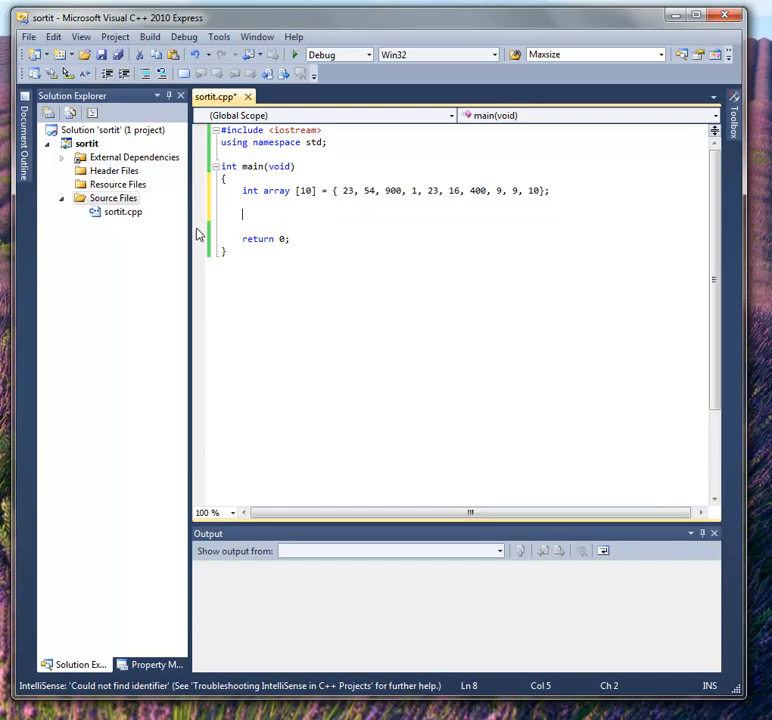
mouse_move(170, 240)
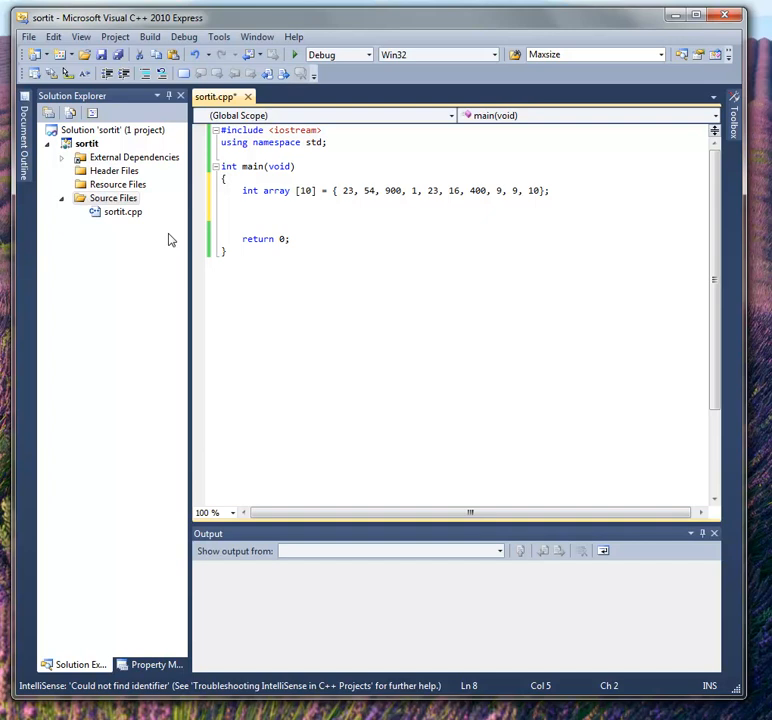
Step: Write the loop header for ( int index=0; index< 9; index++) after the array
text(for)
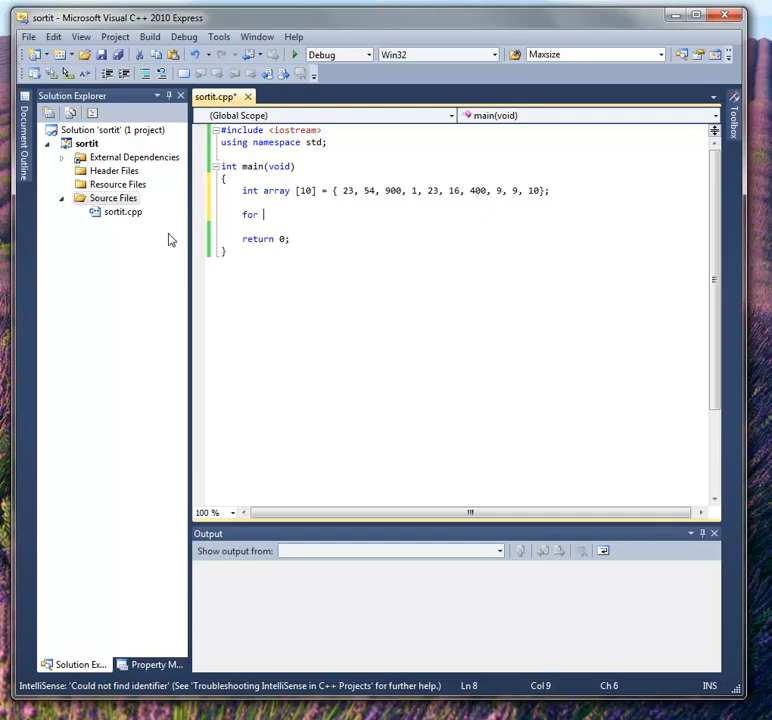
text(( int inde)
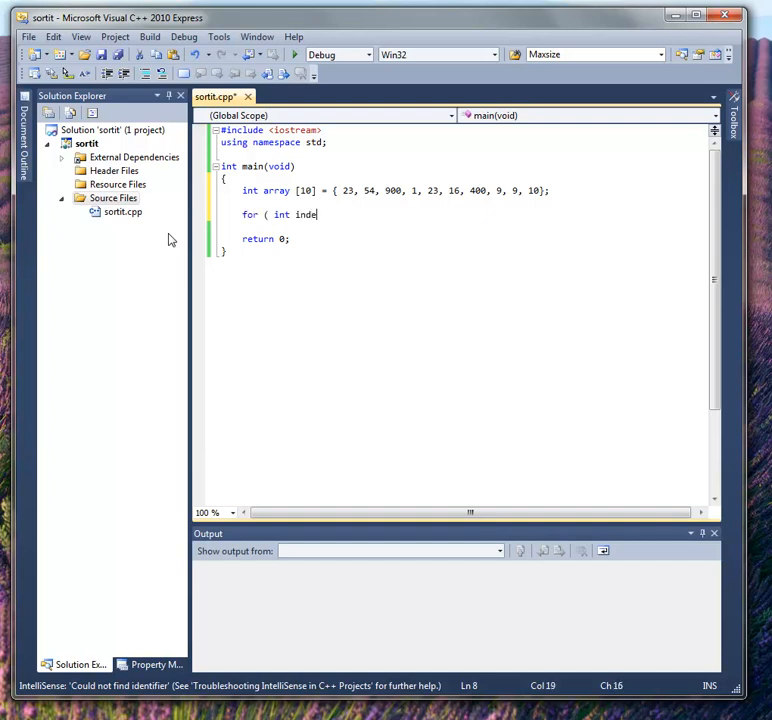
text(x=0;)
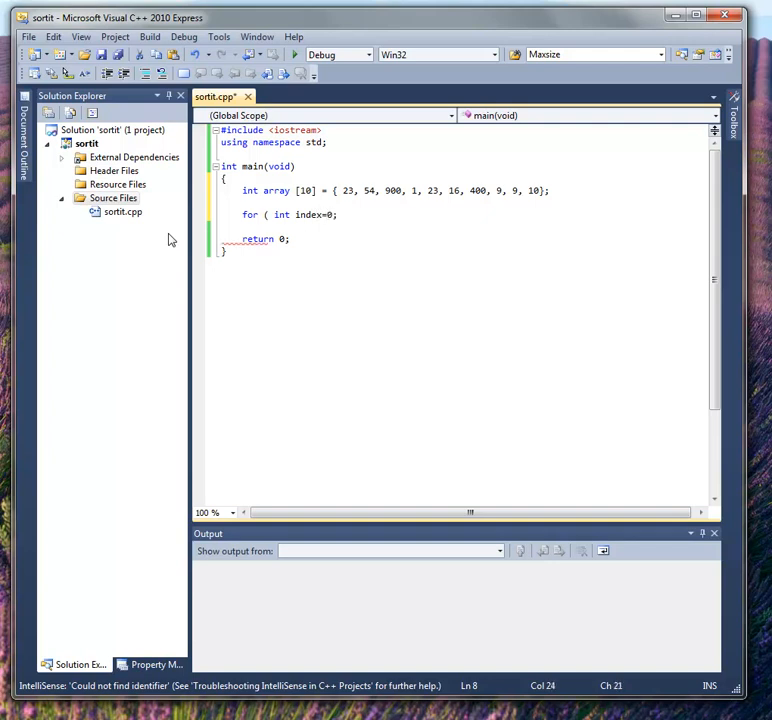
text(index<)
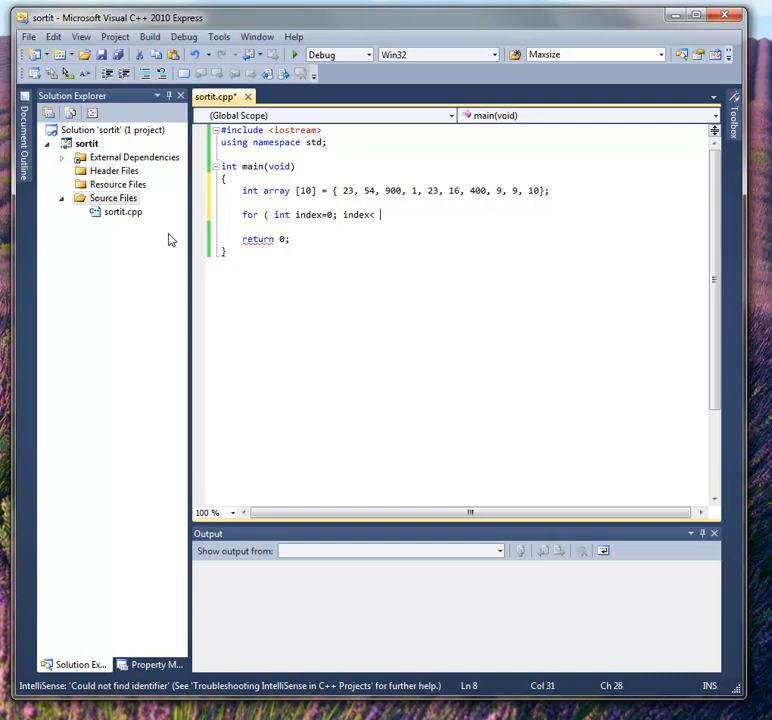
text(9;)
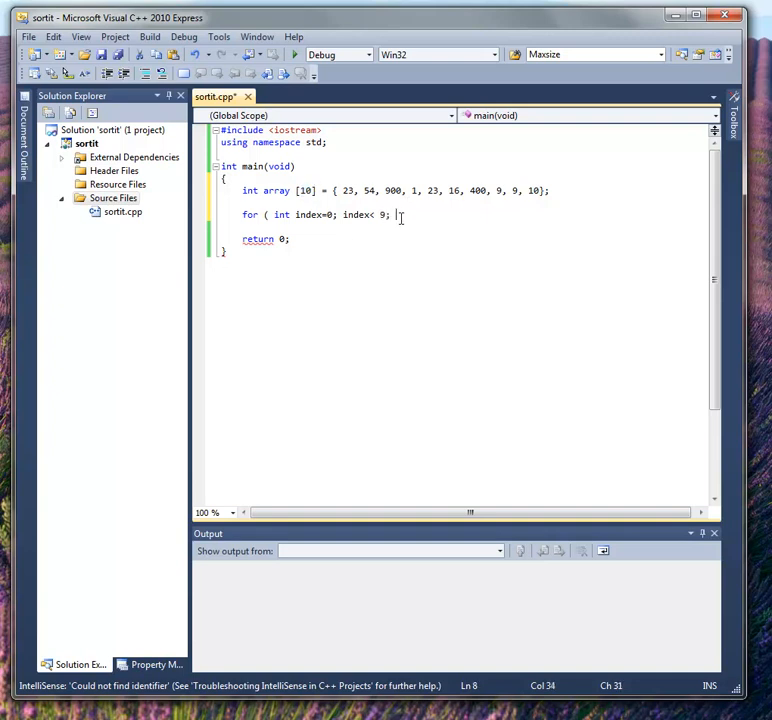
text(index)
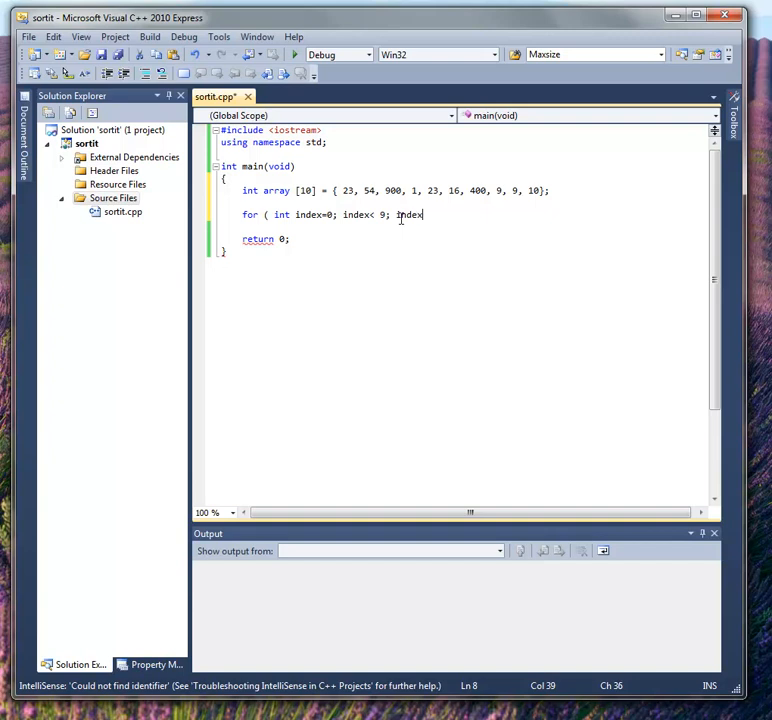
text(++)
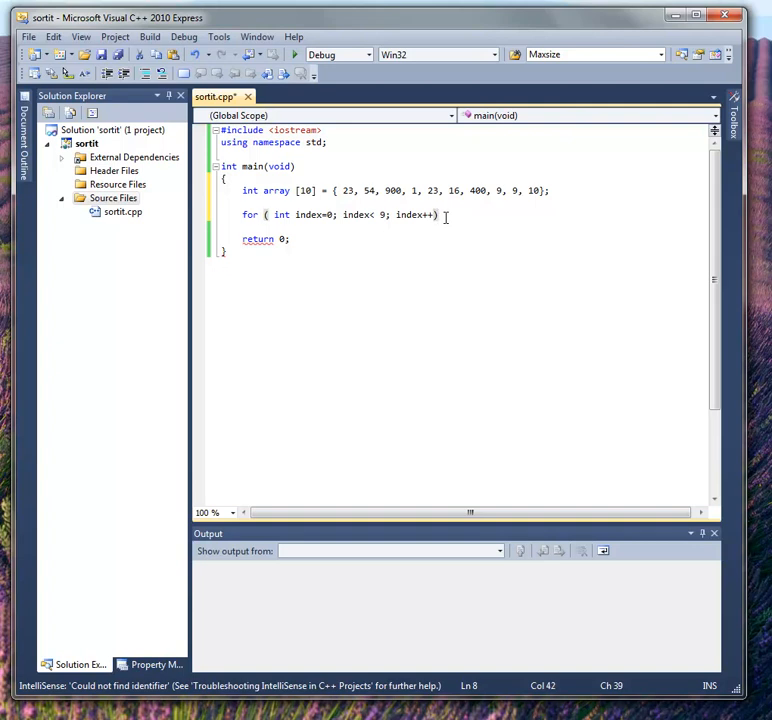
Step: Inside the loop body write if(array[index] > array[index+1]), correcting the comparison sign
key(enter)
text({)
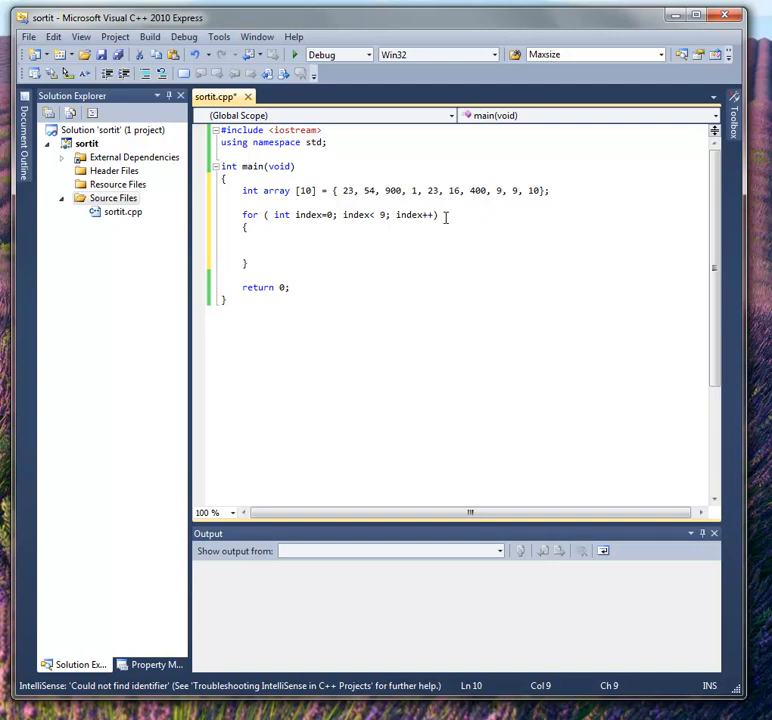
text(if()
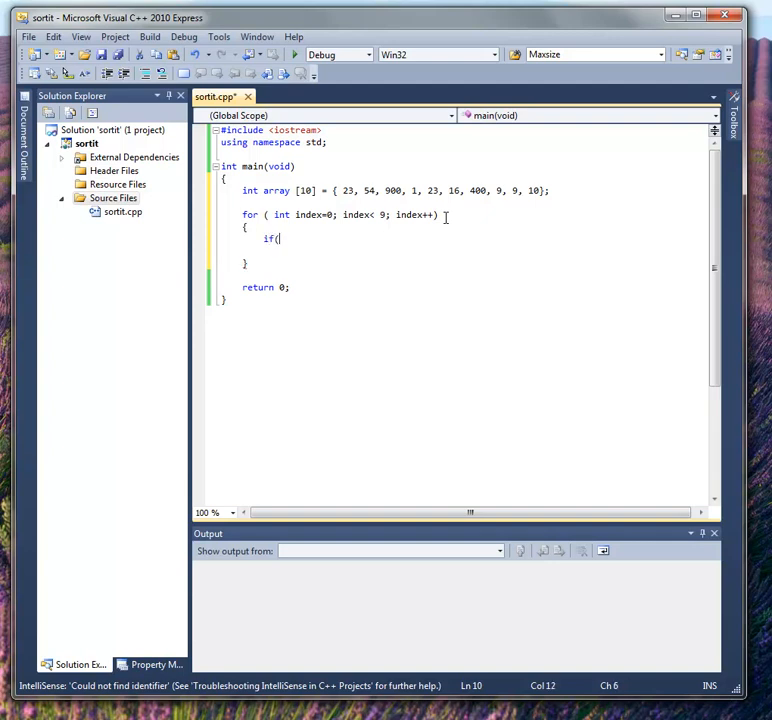
text(array[)
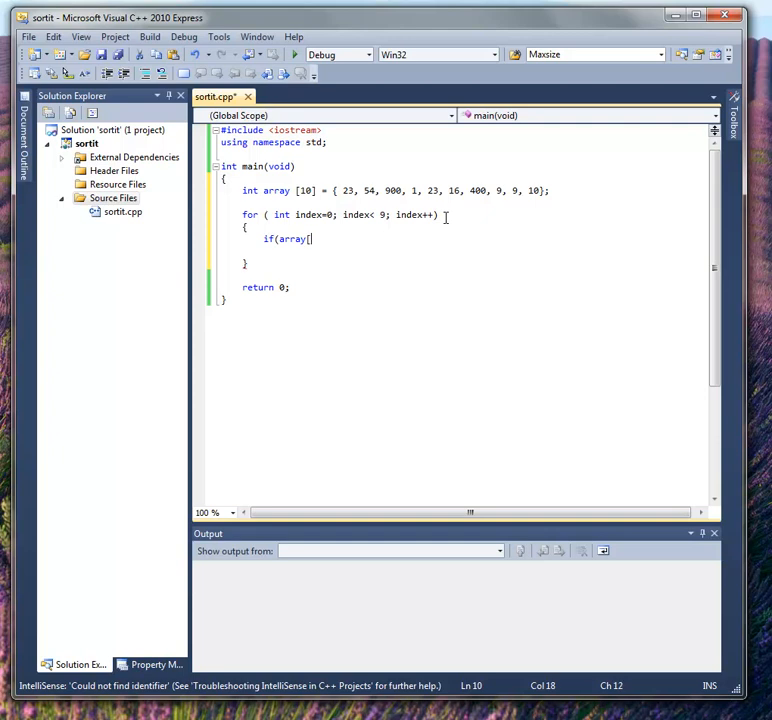
text(index])
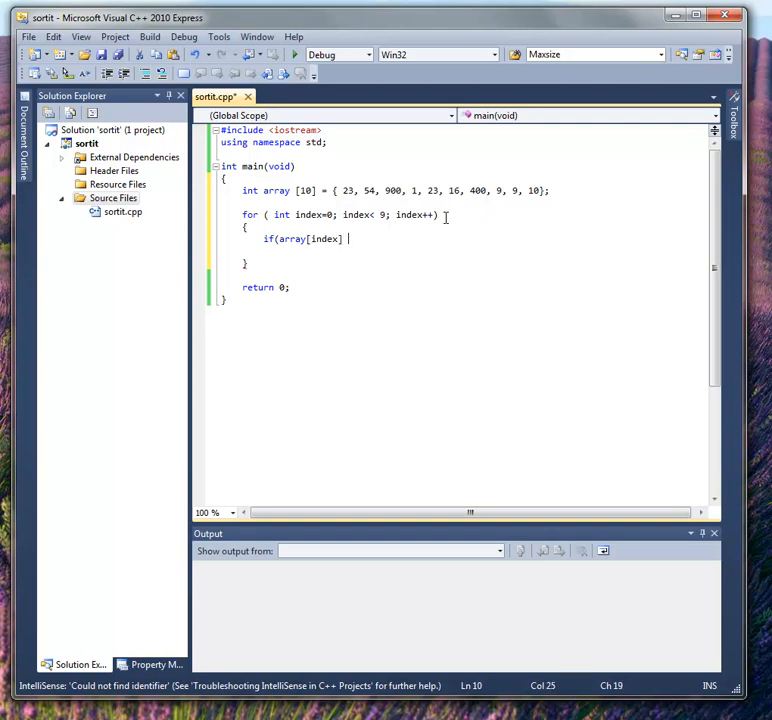
text(<)
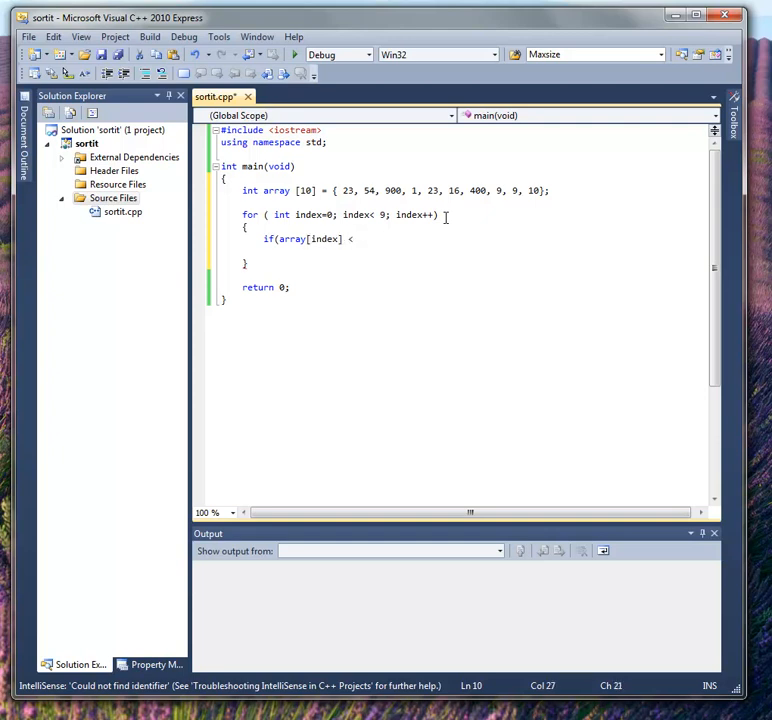
key(BackSpace)
text(>)
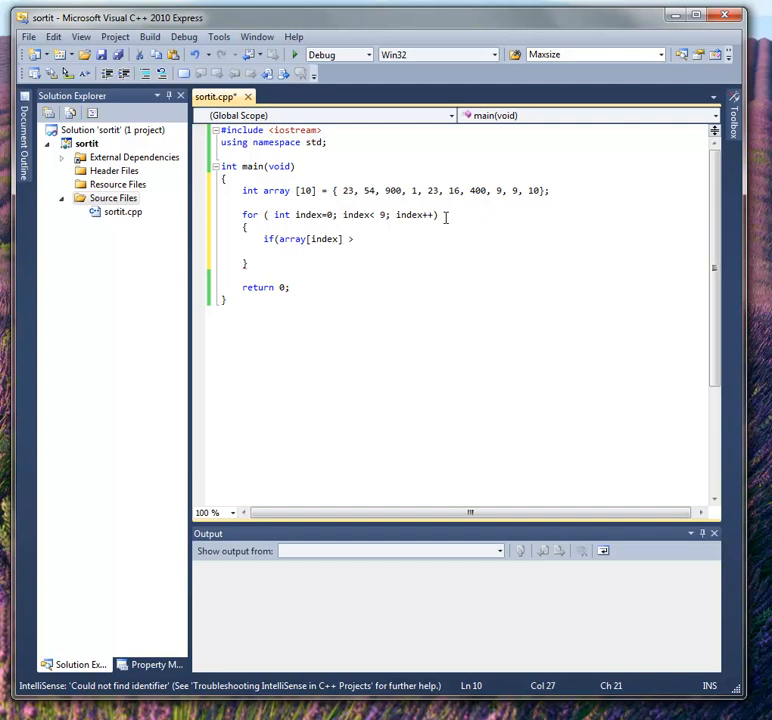
text(array)
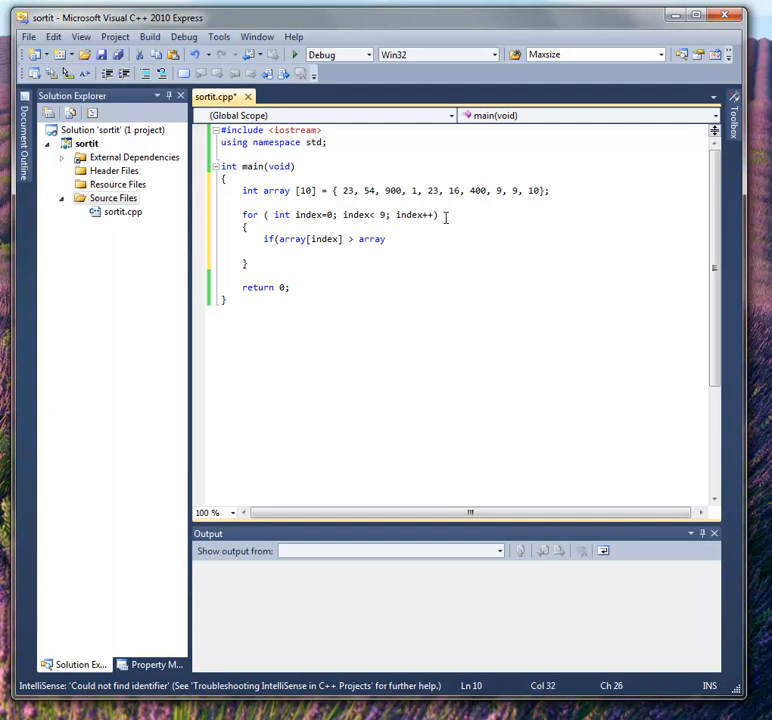
text([index)
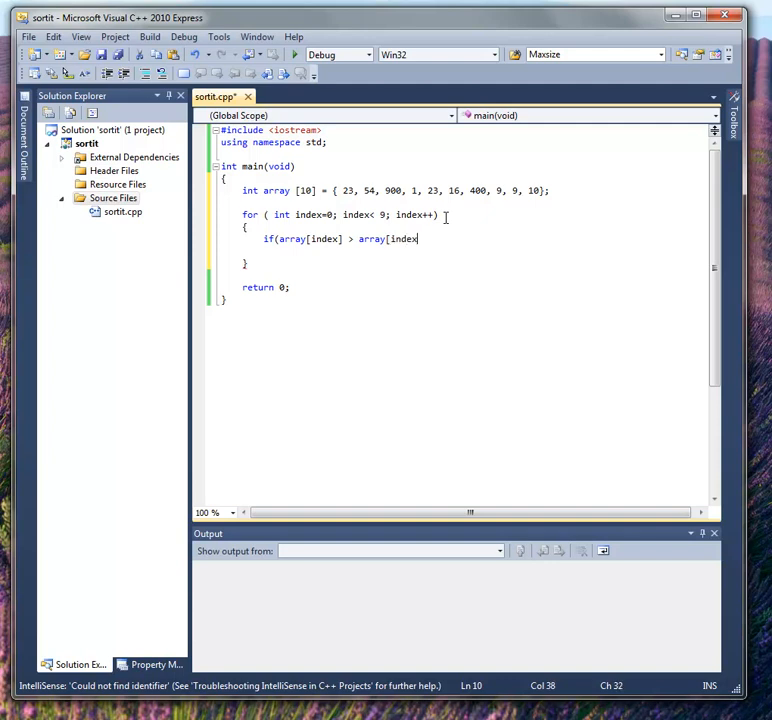
text(+1])
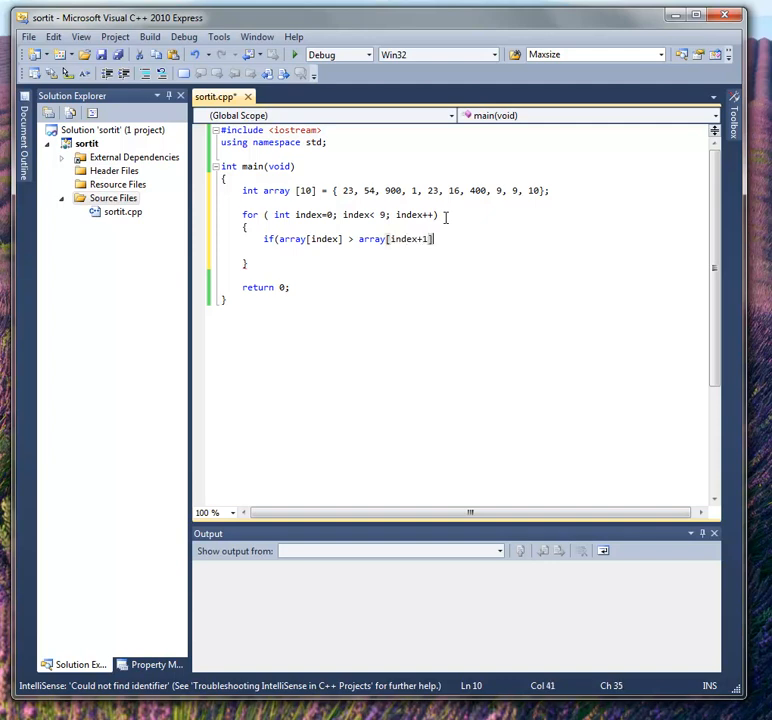
text())
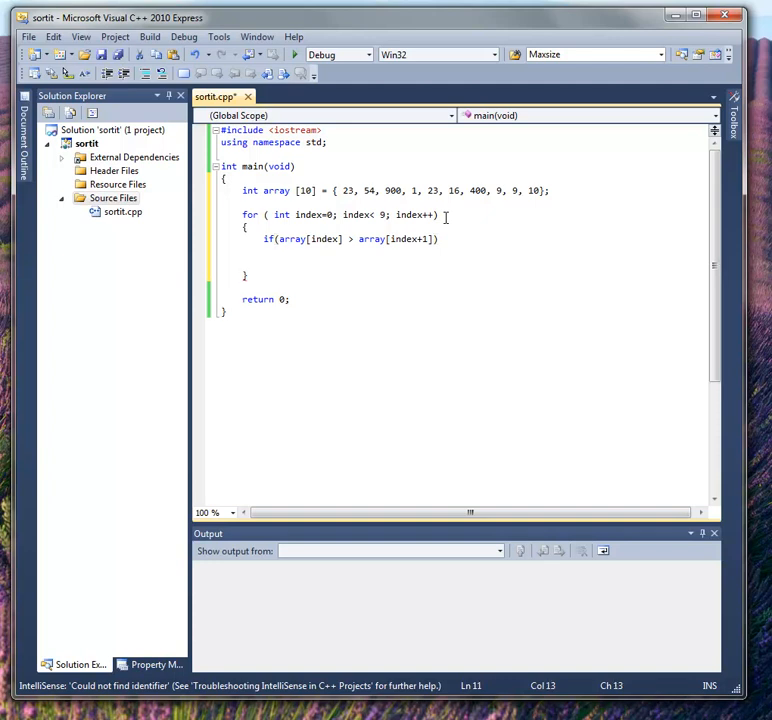
Step: Give the if statement an empty braced body and declare int temp; above the for loop
key(enter)
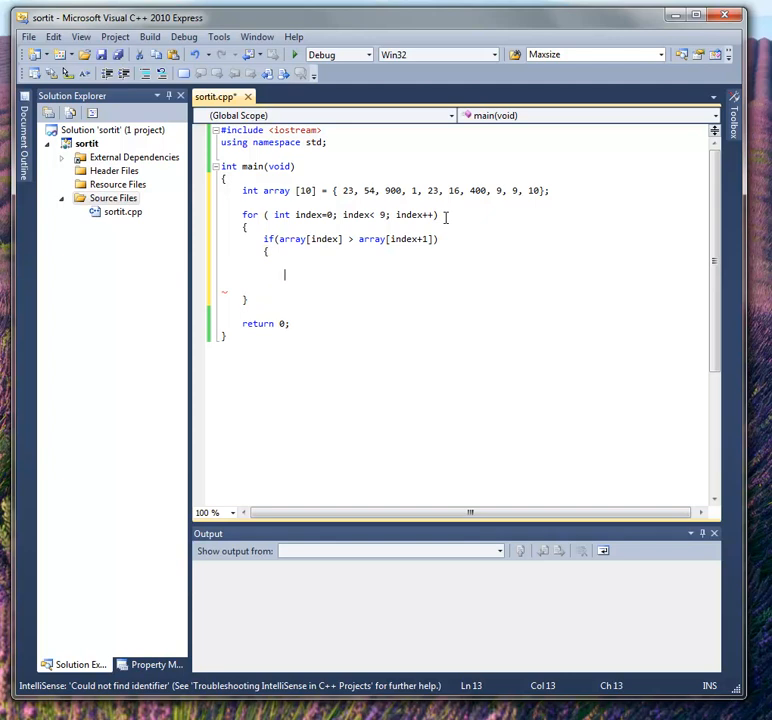
text(})
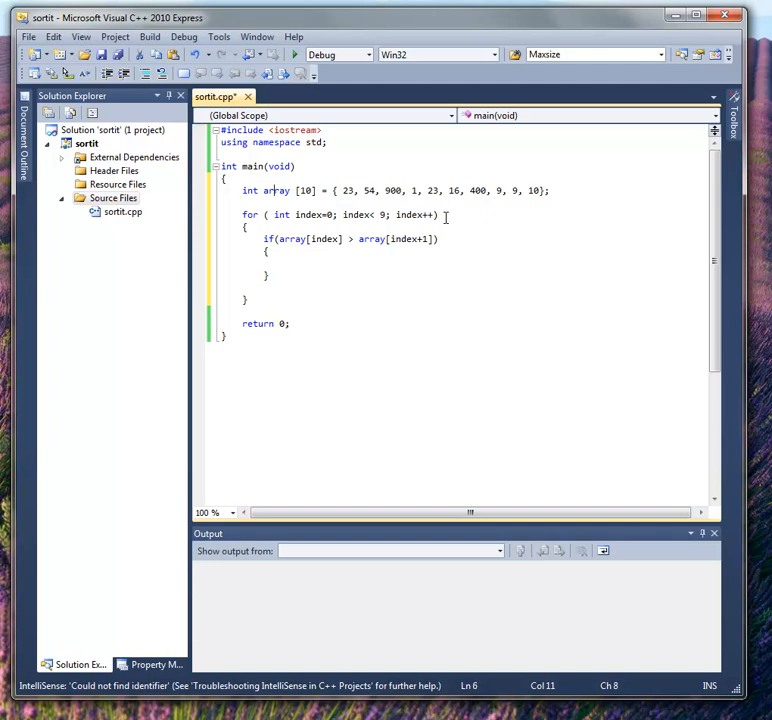
text(int)
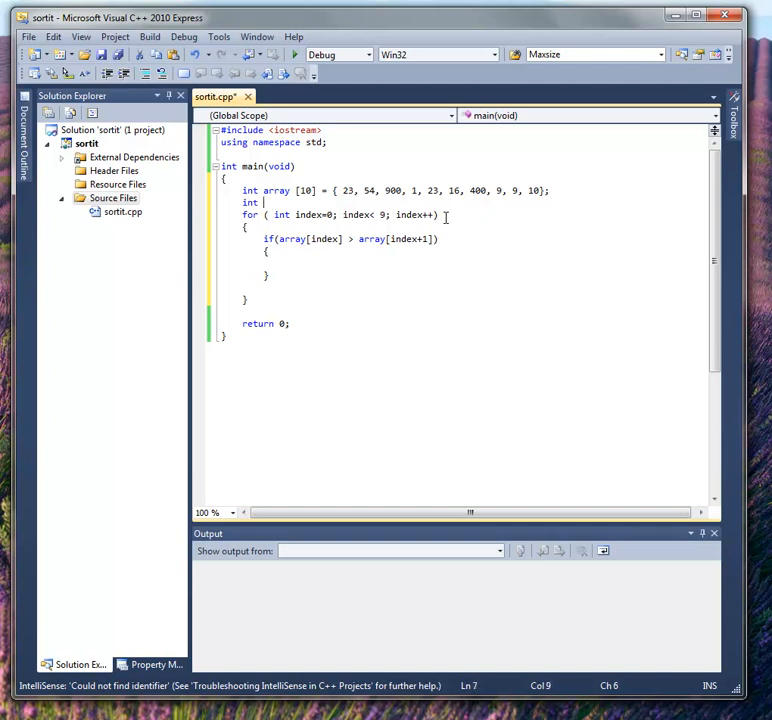
text(temp;)
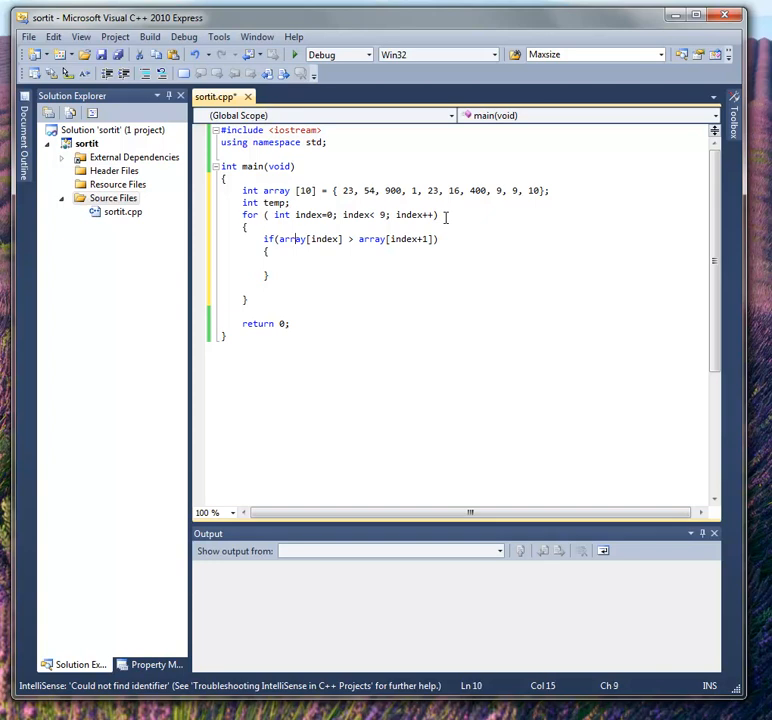
key(enter)
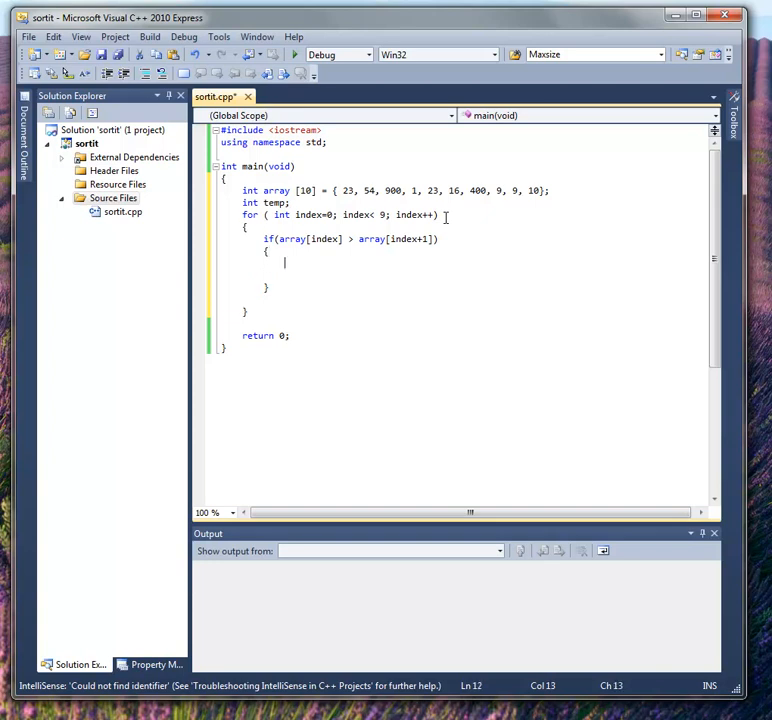
Step: Write temp = array[index]; and array[index] = array[index+1]; in the if body
text(temp)
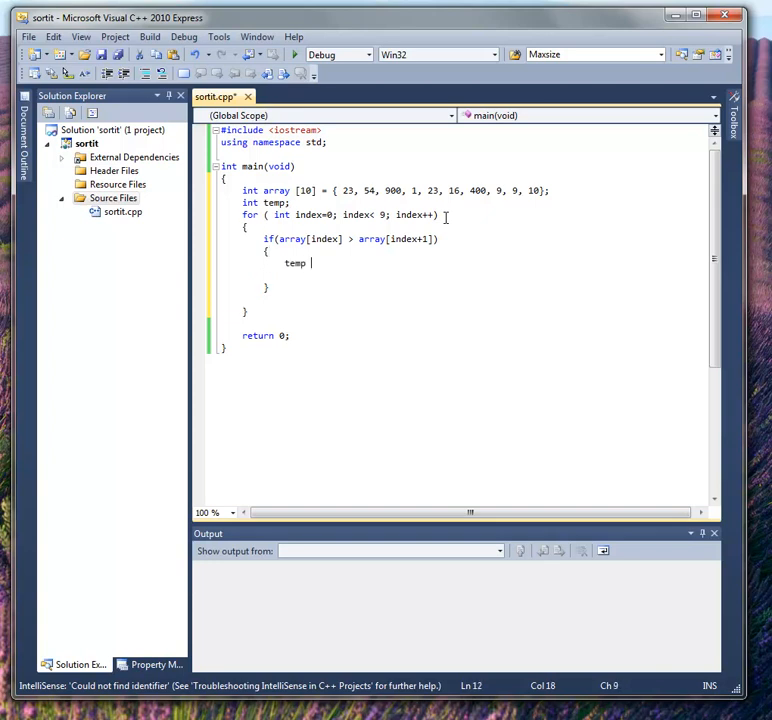
text(= array)
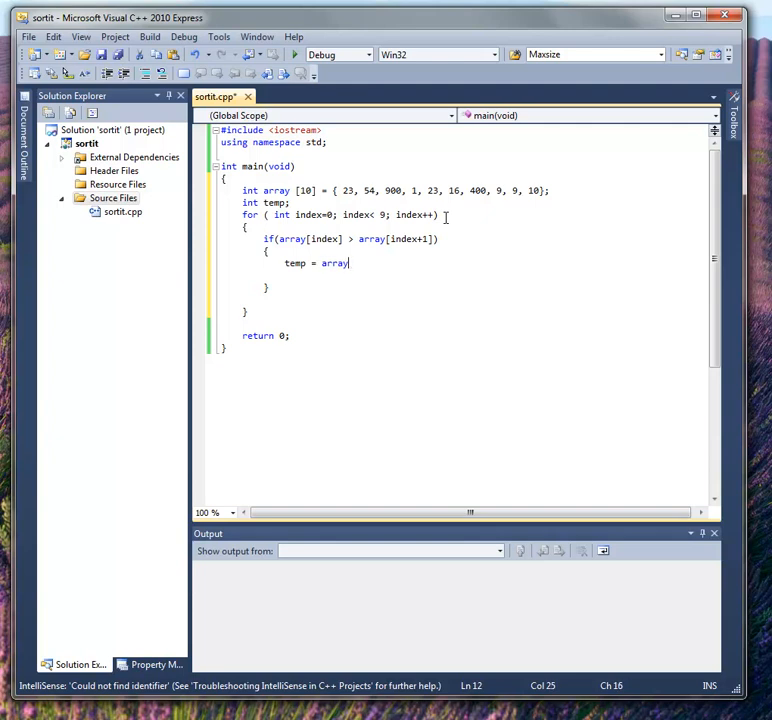
text([index])
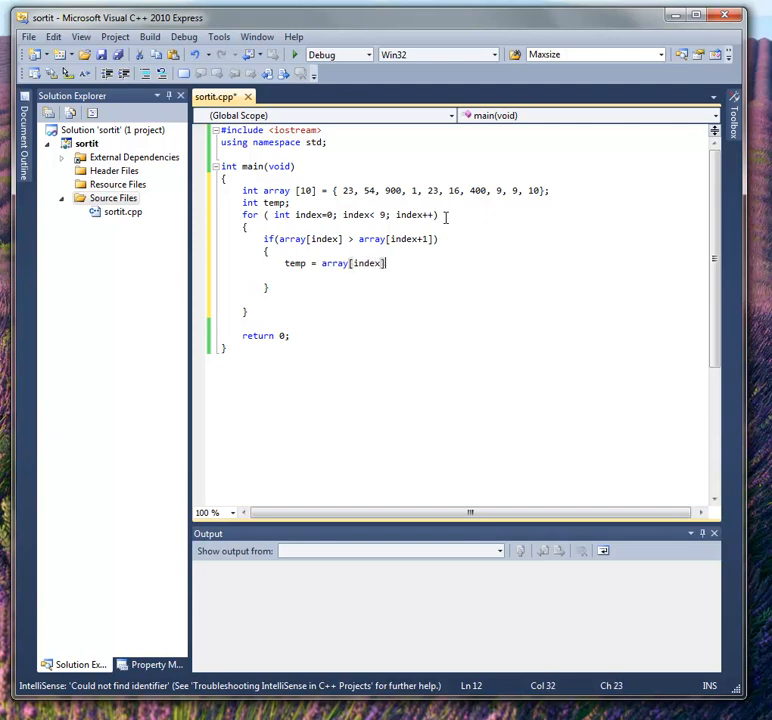
text(;)
text(array[)
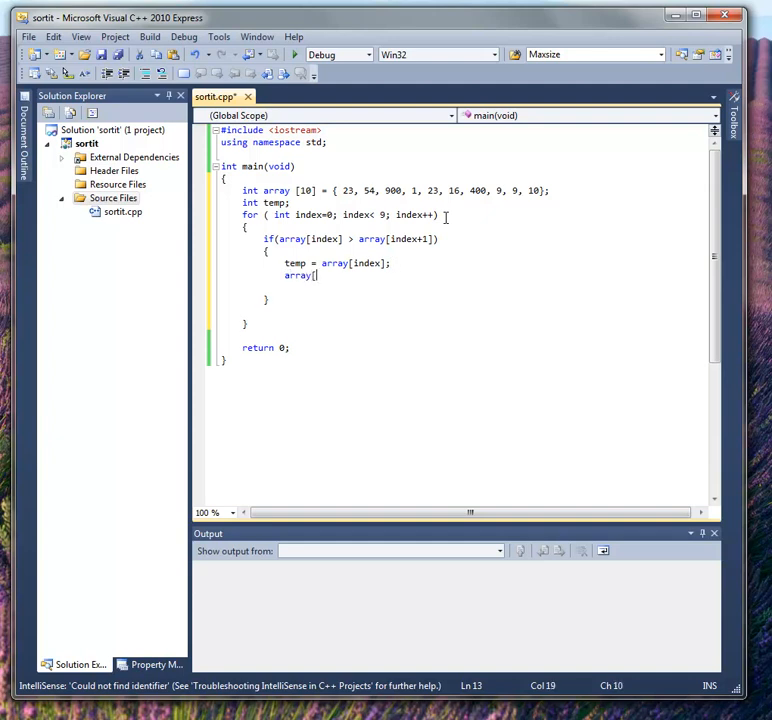
text(index] =)
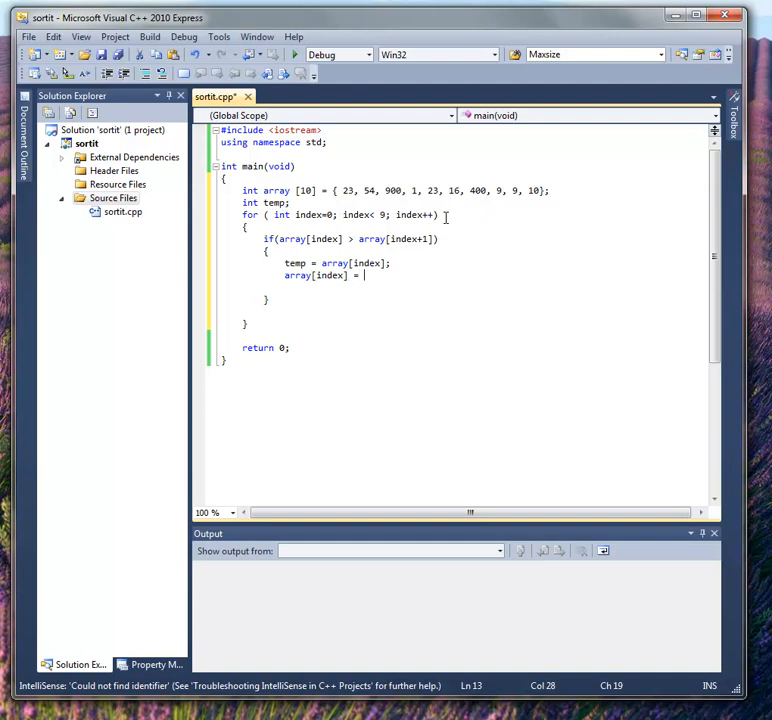
text(array[index+1];)
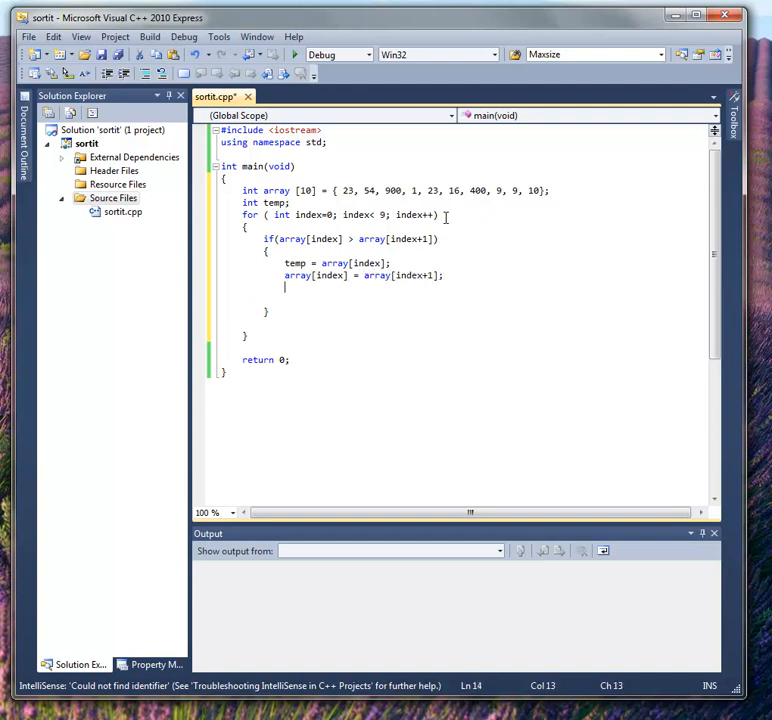
Step: Complete the swap with array[index+1] = temp;, fixing a mistyped bracket
text(ar)
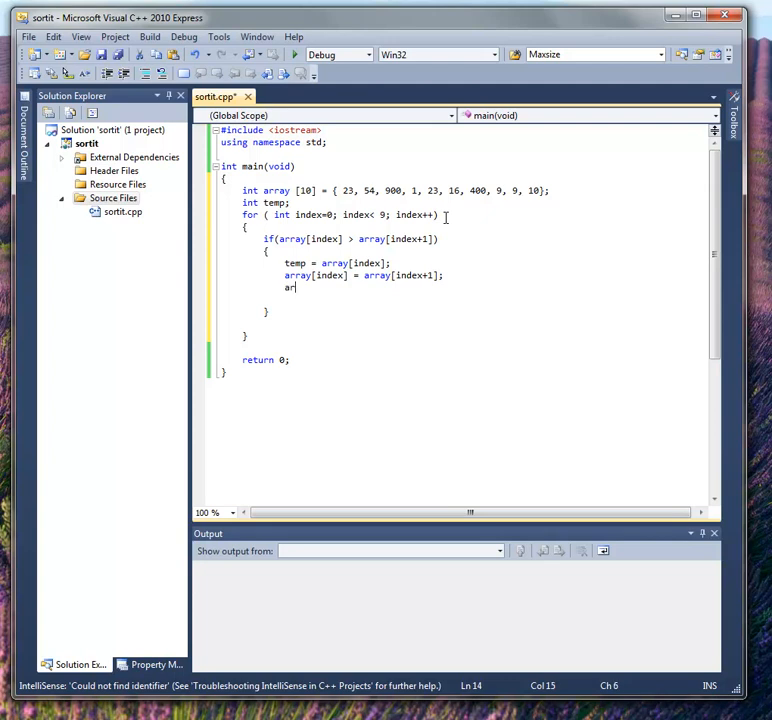
text(ray{i)
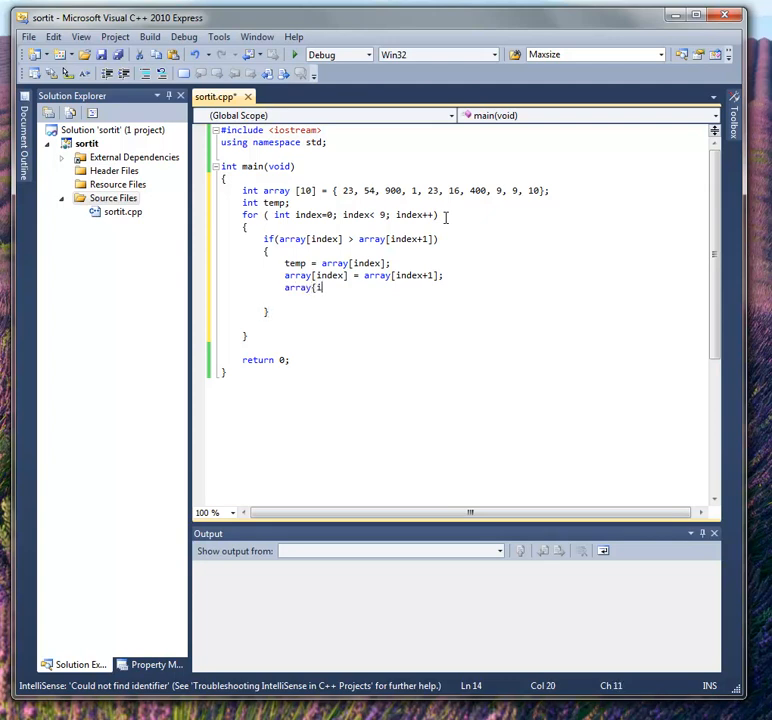
key(BackSpace)
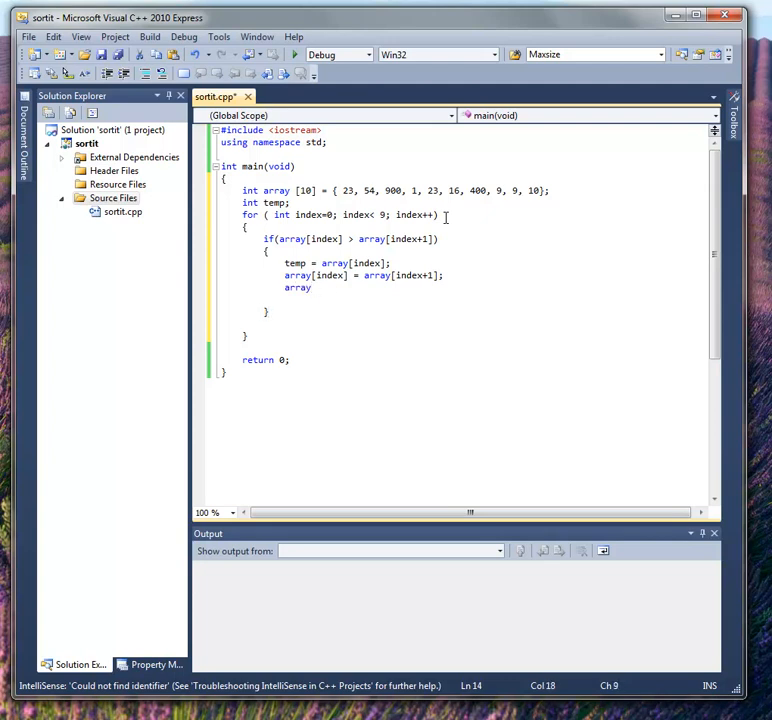
text([index+1] =)
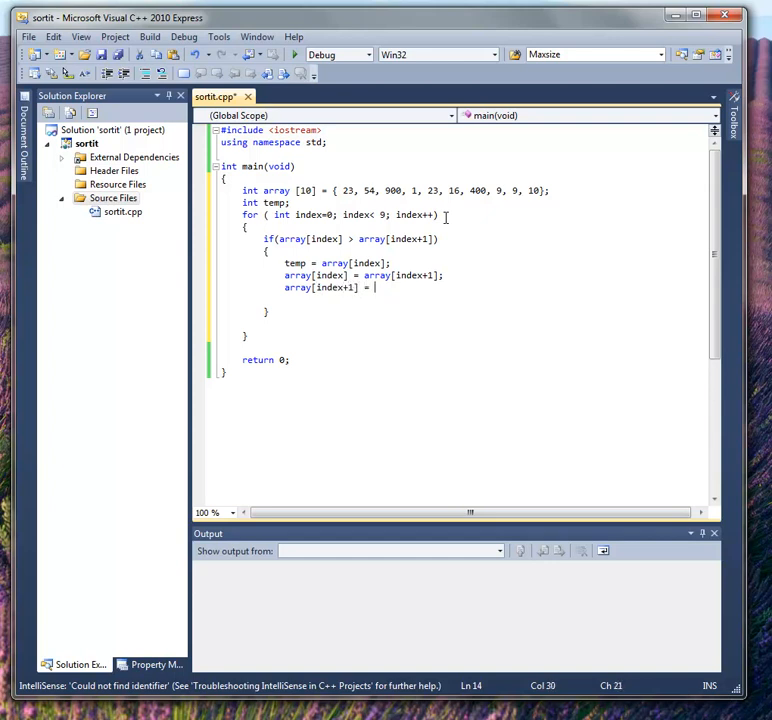
text(temp;)
text(b)
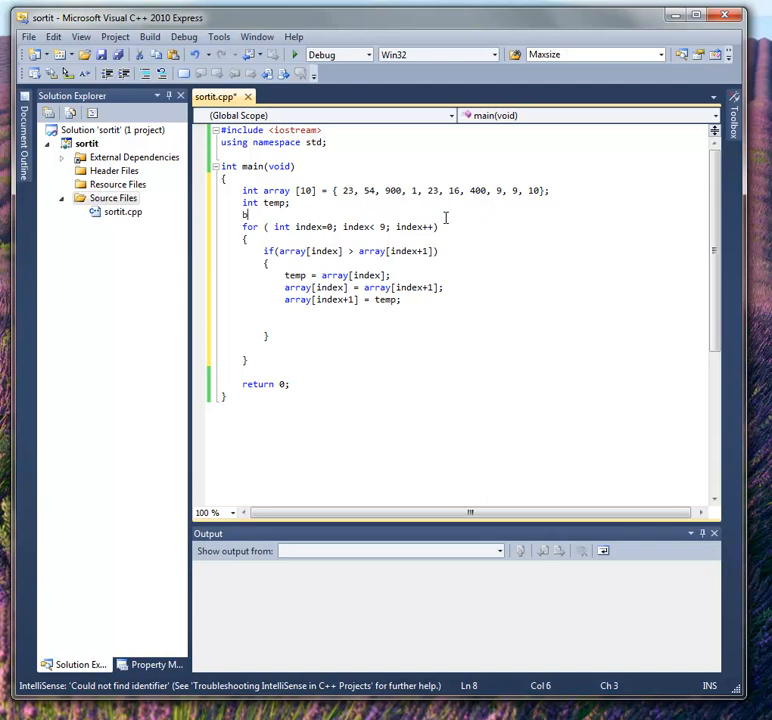
Step: Declare bool swapped = true; under int temp and set swapped = true; after the swap lines
text(ool swapped)
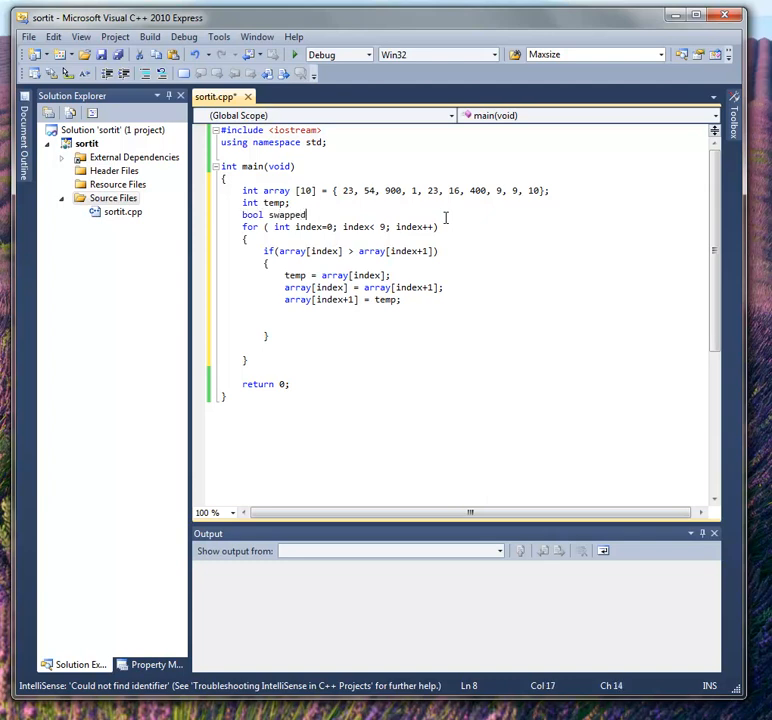
text(= g)
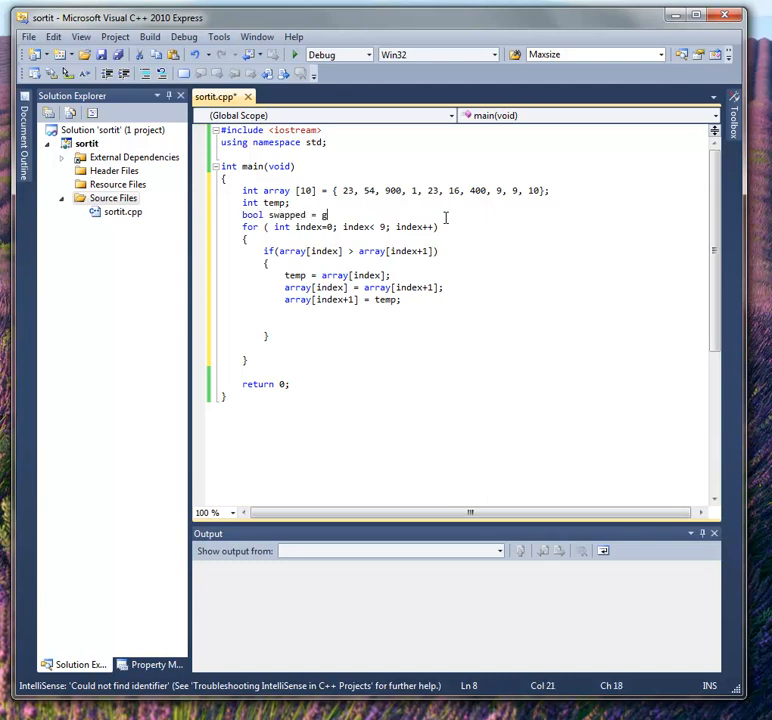
text(tu)
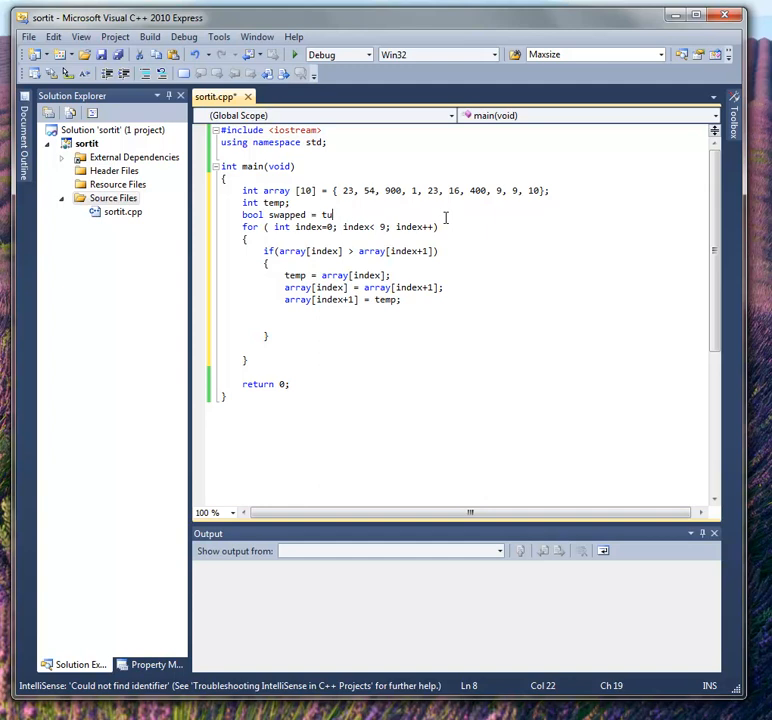
text(ue;)
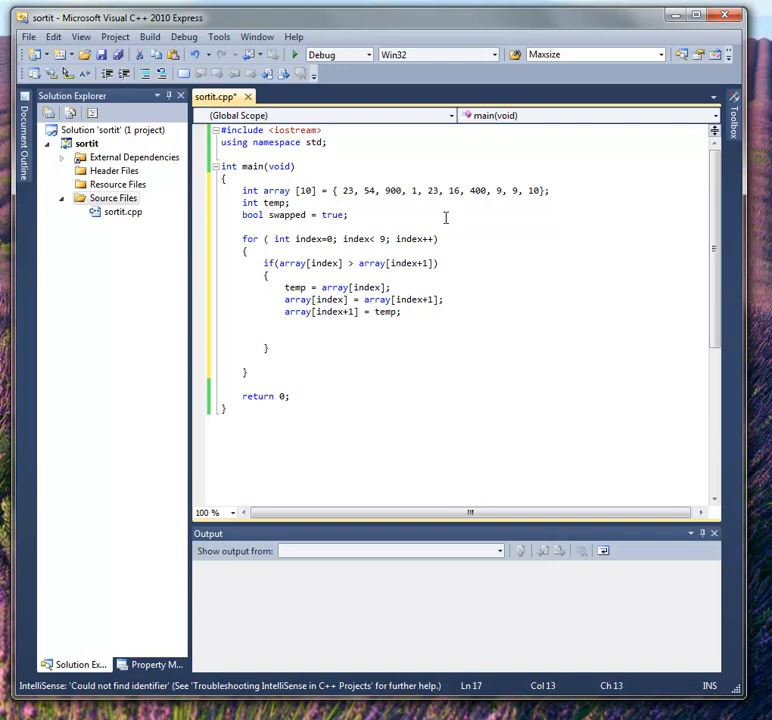
text(swa[[)
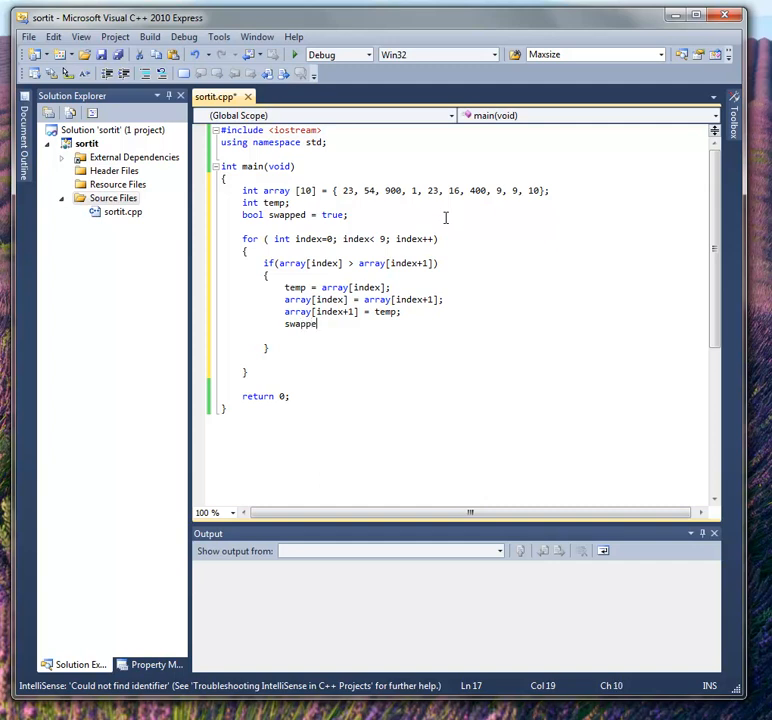
text(= treu)
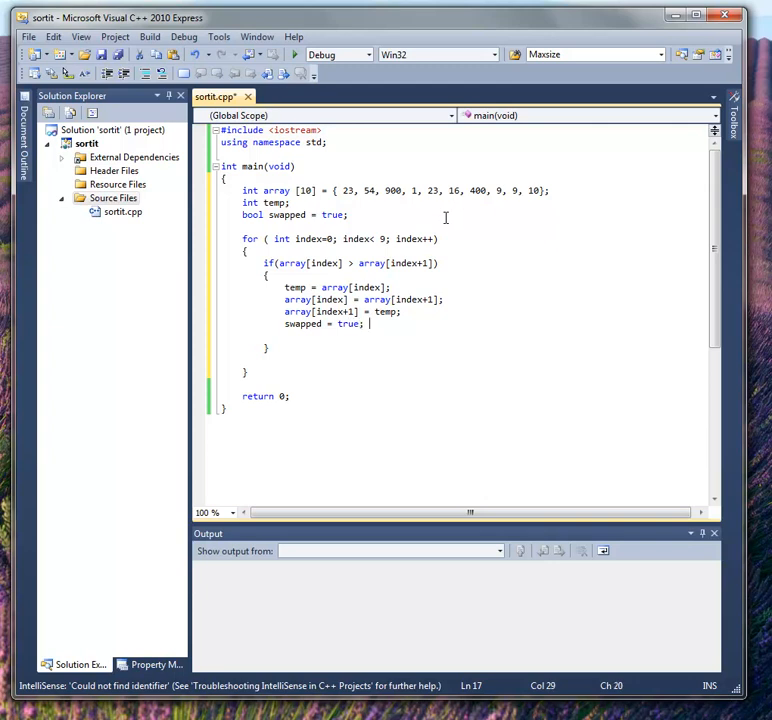
click(368, 264)
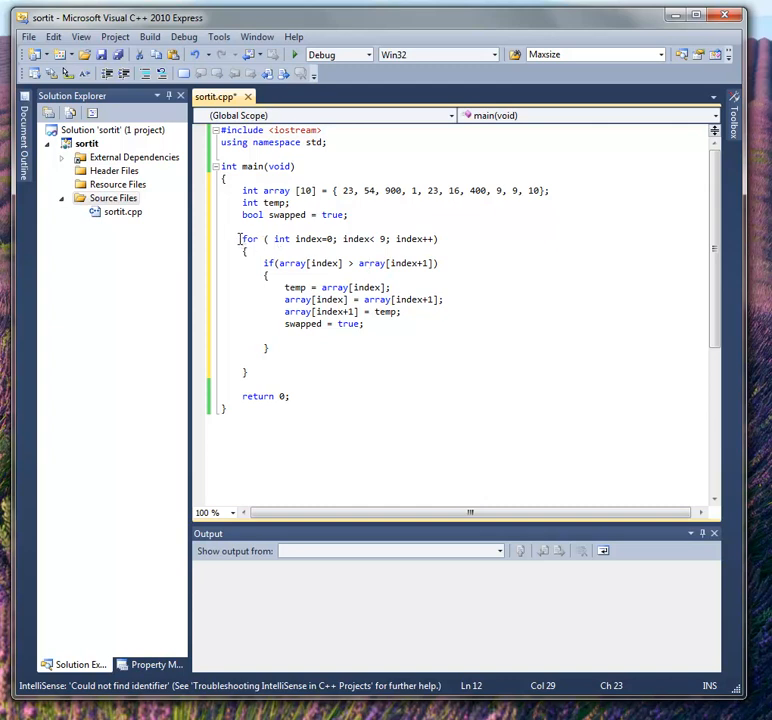
Step: Wrap the for loop in while (swapped) { swapped = false; ... } so each pass resets the flag
drag(238, 238, 280, 350)
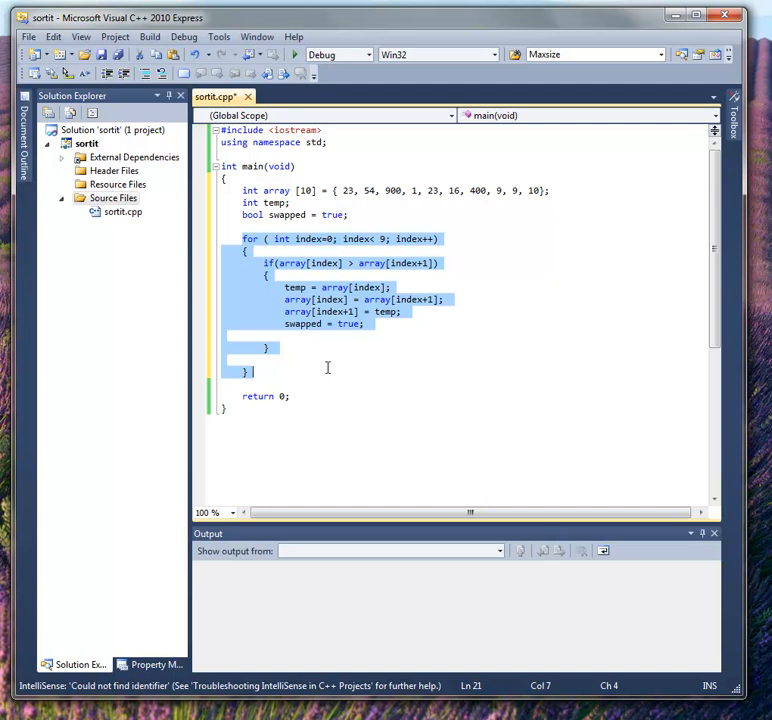
click(324, 238)
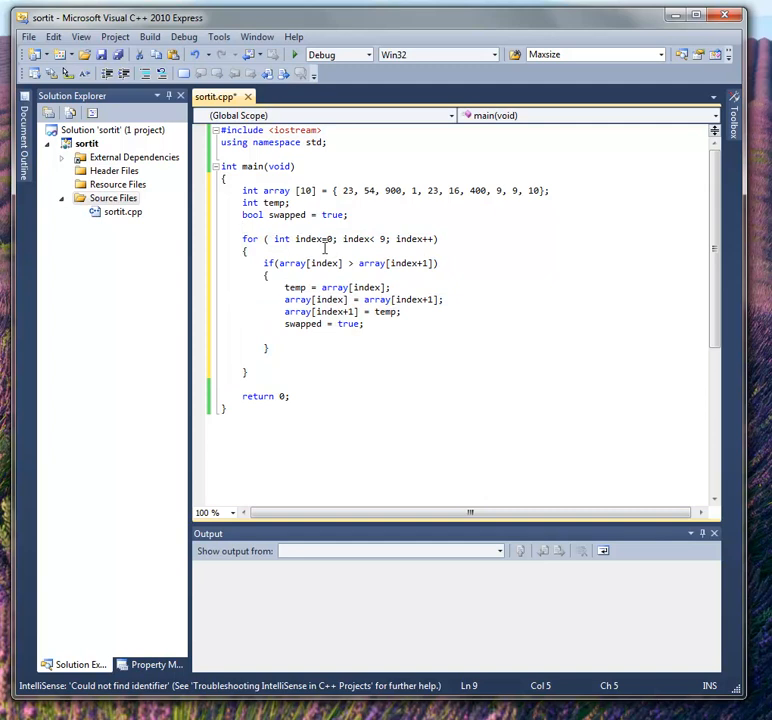
text(ejo)
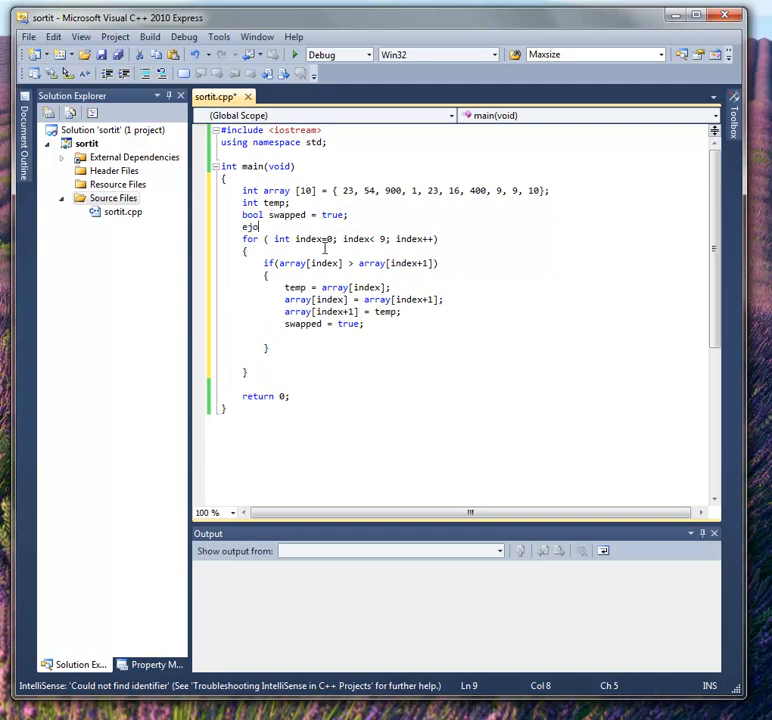
text(while (swapped)
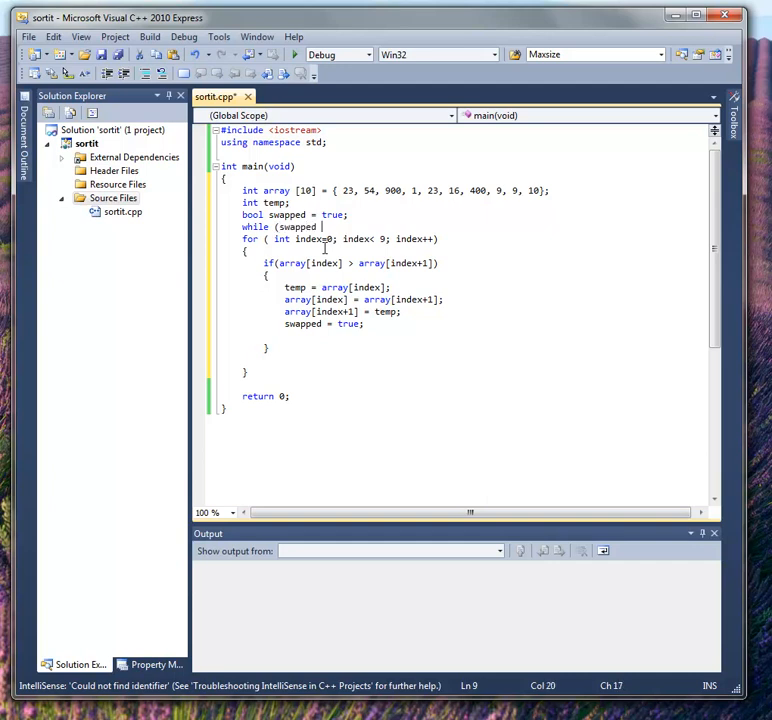
text(== tre)
text({  swapped = fal)
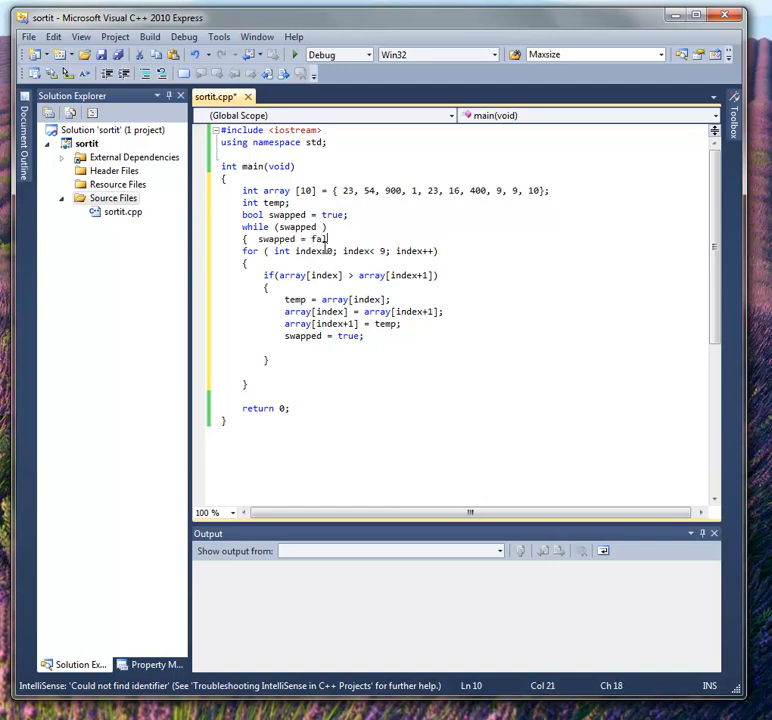
text(se;)
click(474, 396)
text(})
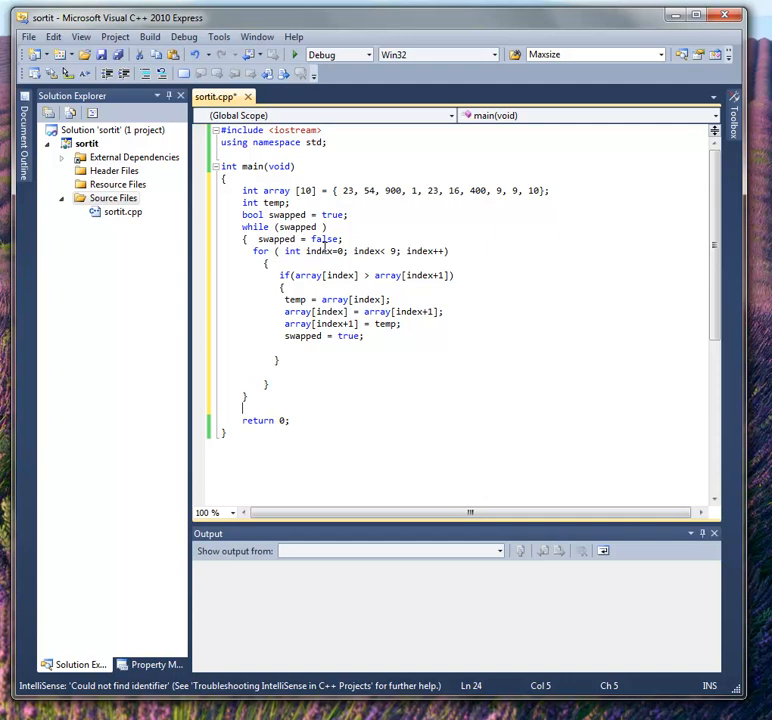
Step: After the while loop write for (int index=0; index< 10; index++) cout << array[index] << endl;
text(for)
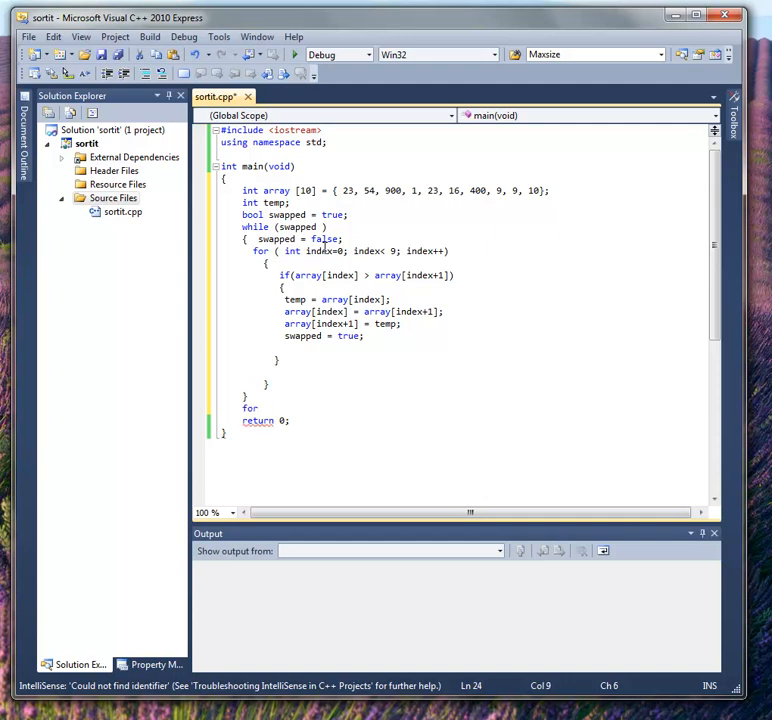
text((int ind)
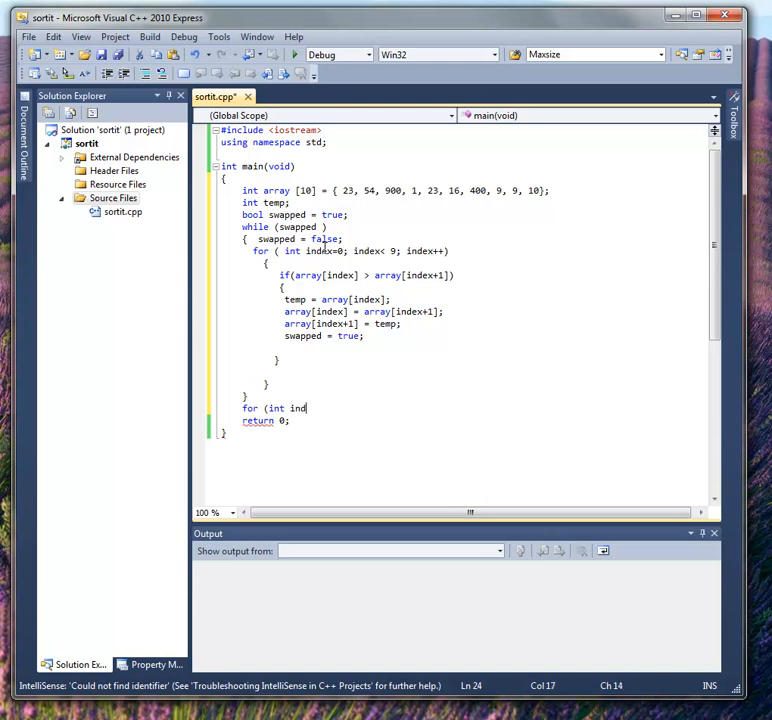
text(ex=0;)
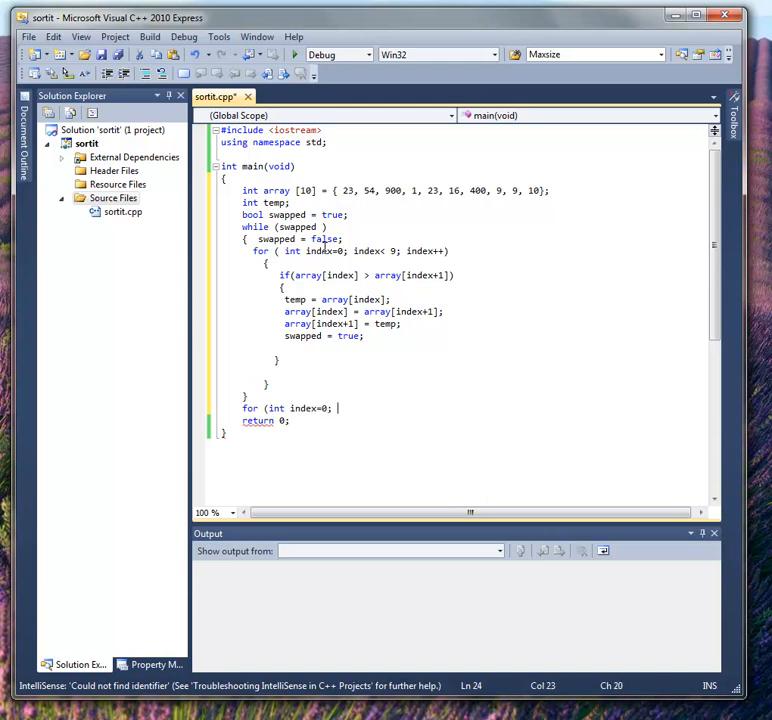
text(index)
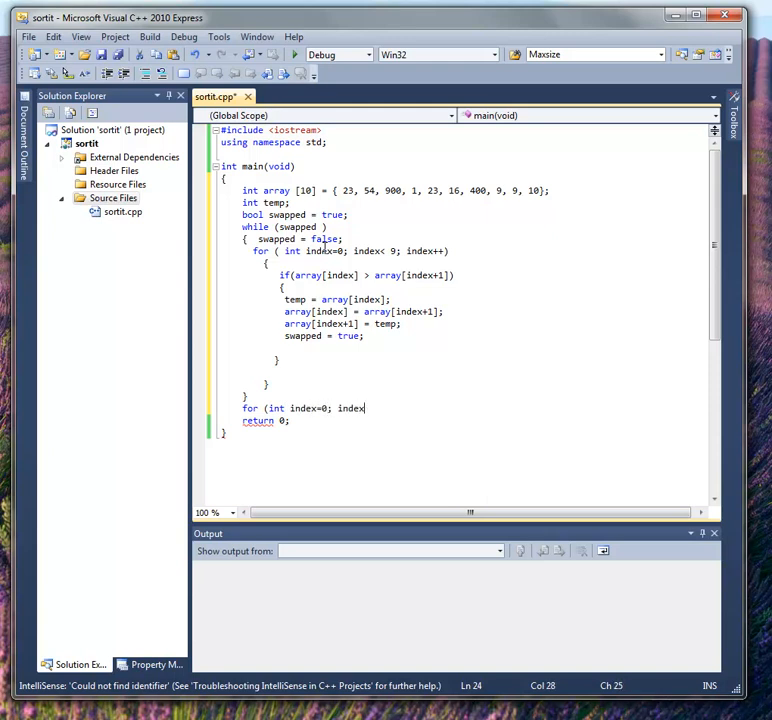
text(< 10)
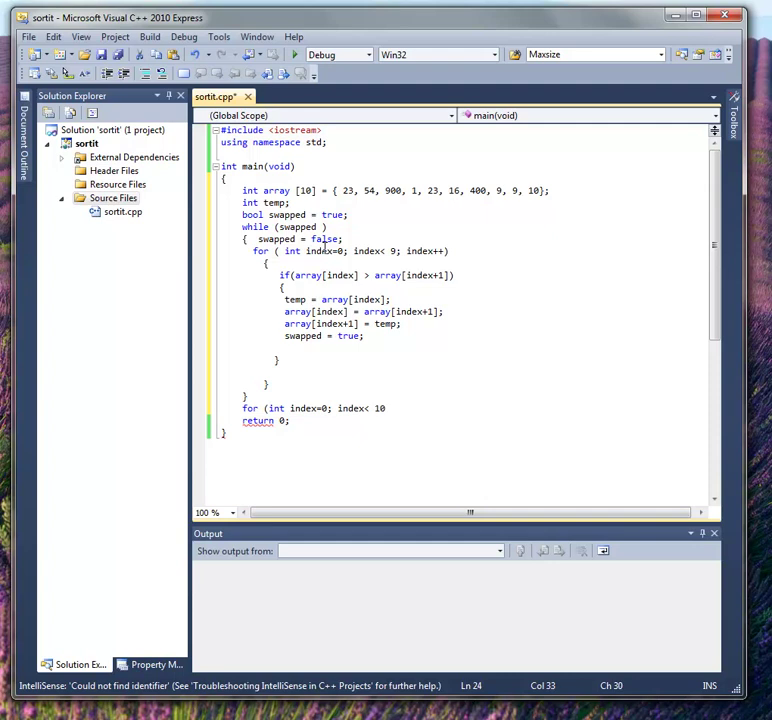
text(; index++)
text(cout)
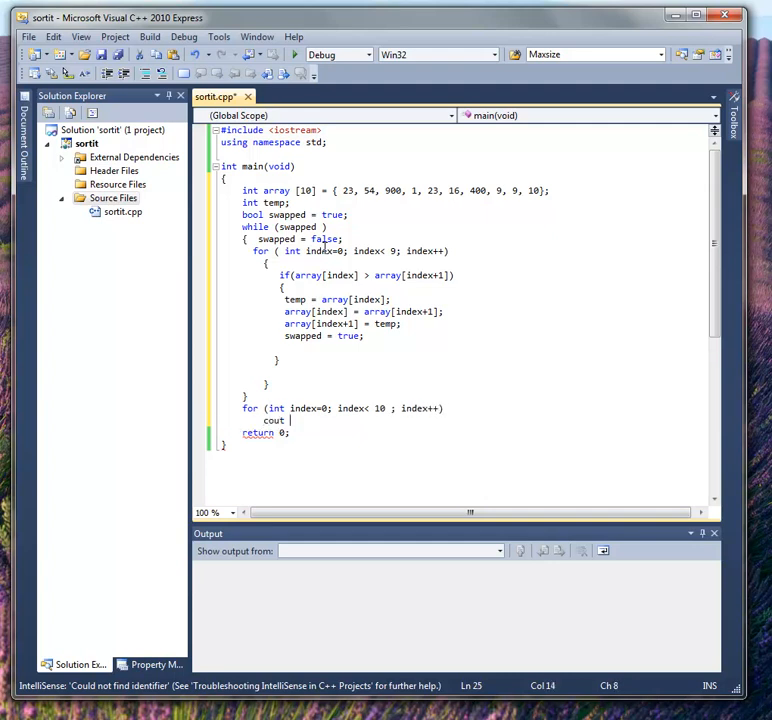
text(<< array)
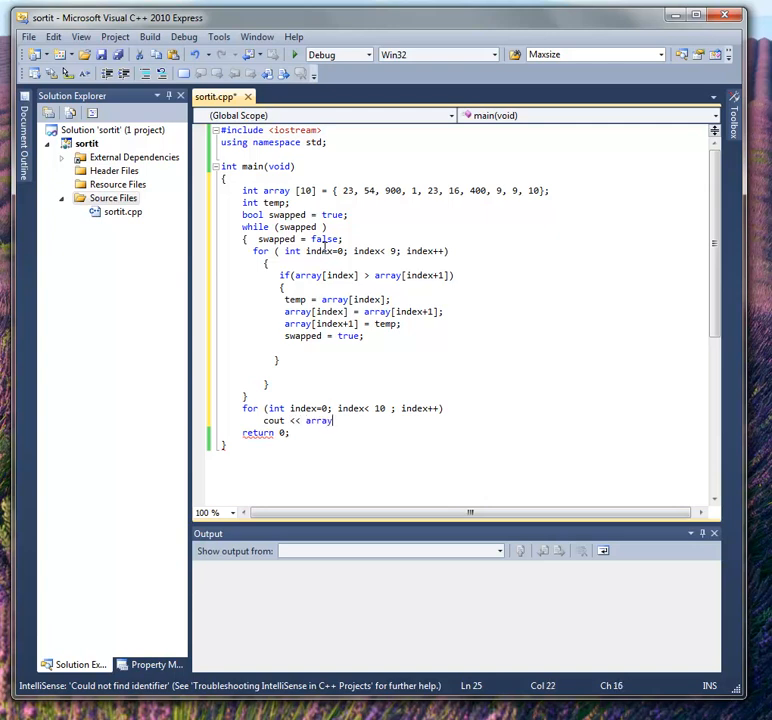
text([index])
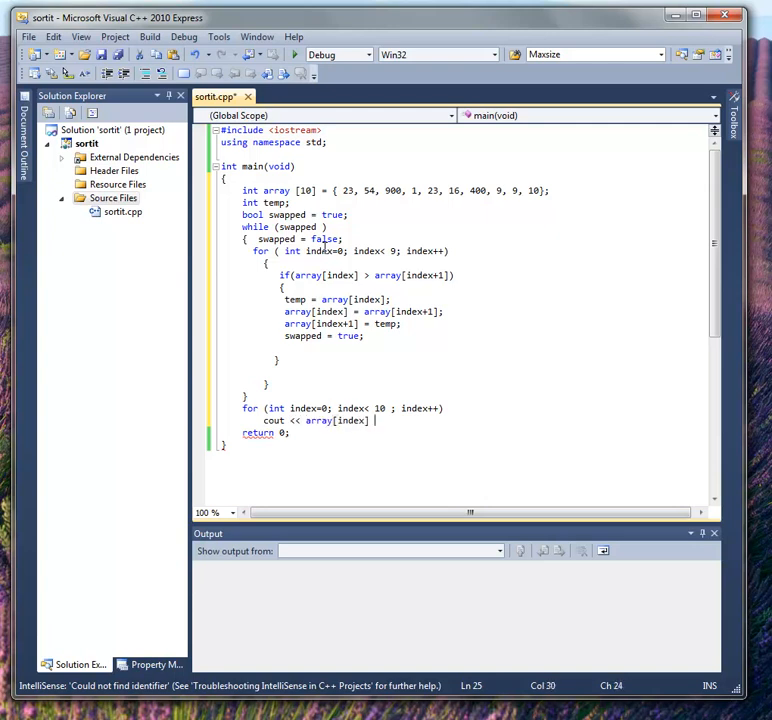
text(<< endl;)
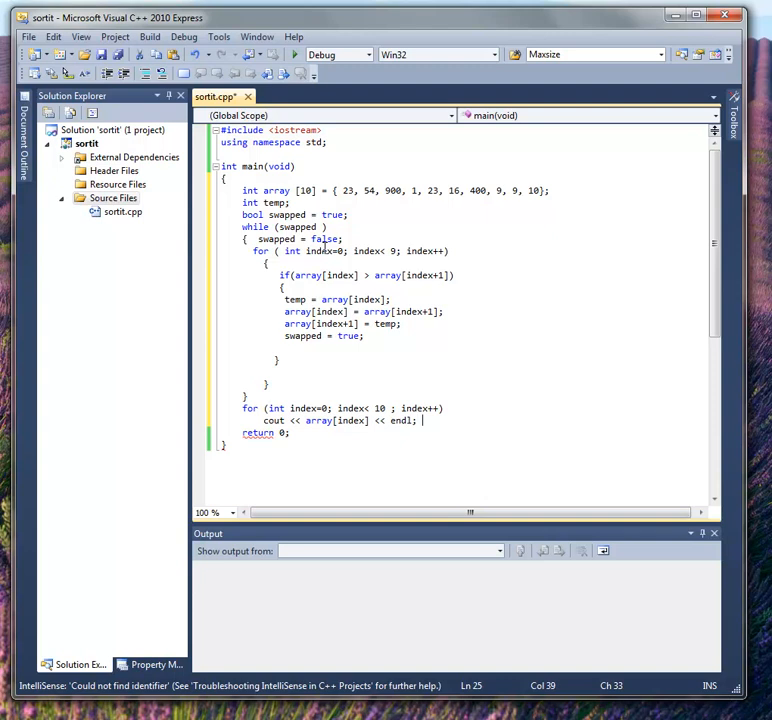
key(Return)
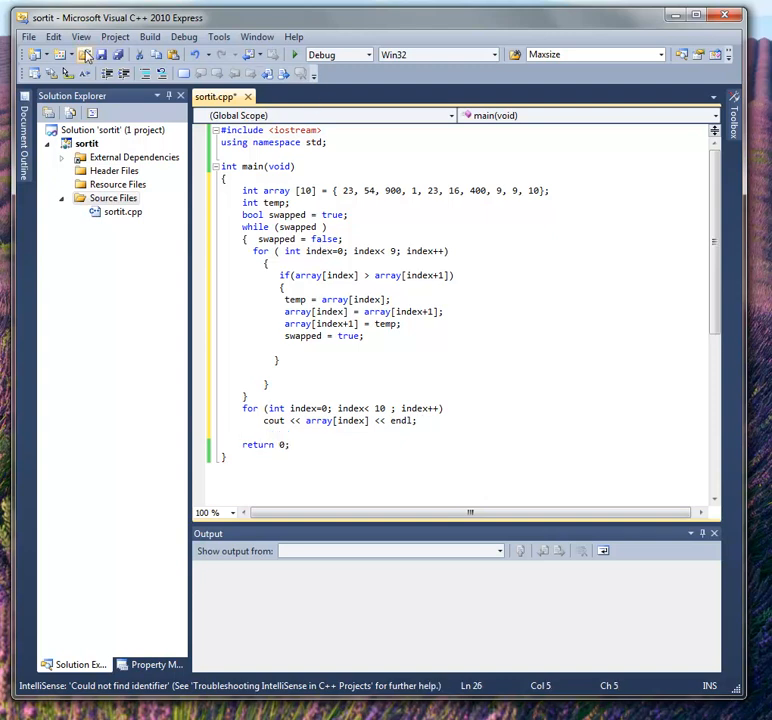
click(28, 36)
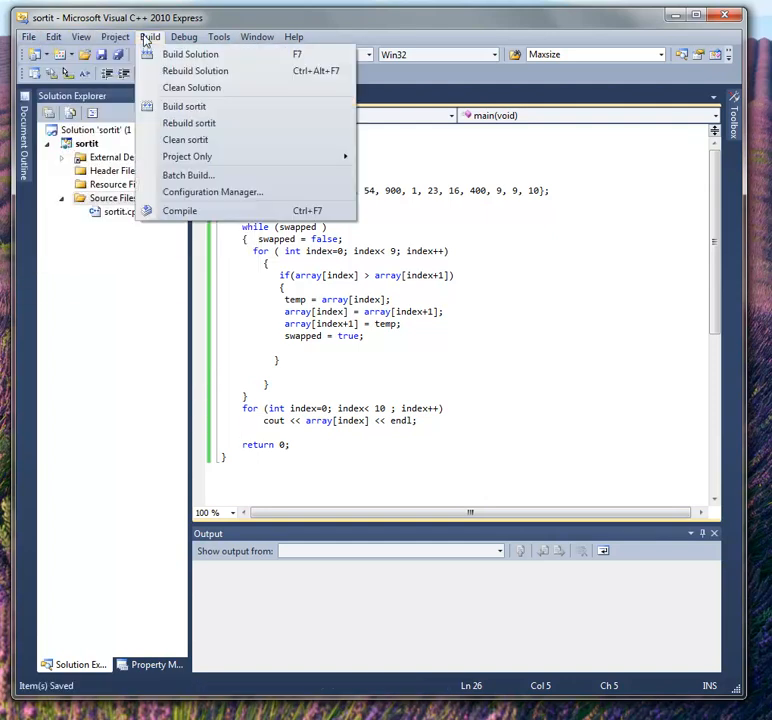
Step: Build the solution so sortit reports Build succeeded, then start it with F5
click(190, 52)
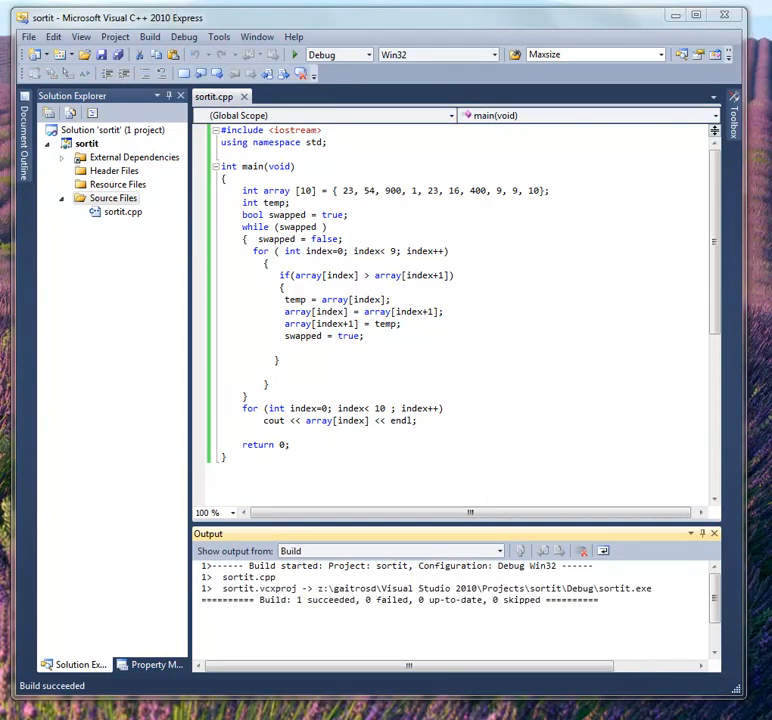
click(184, 36)
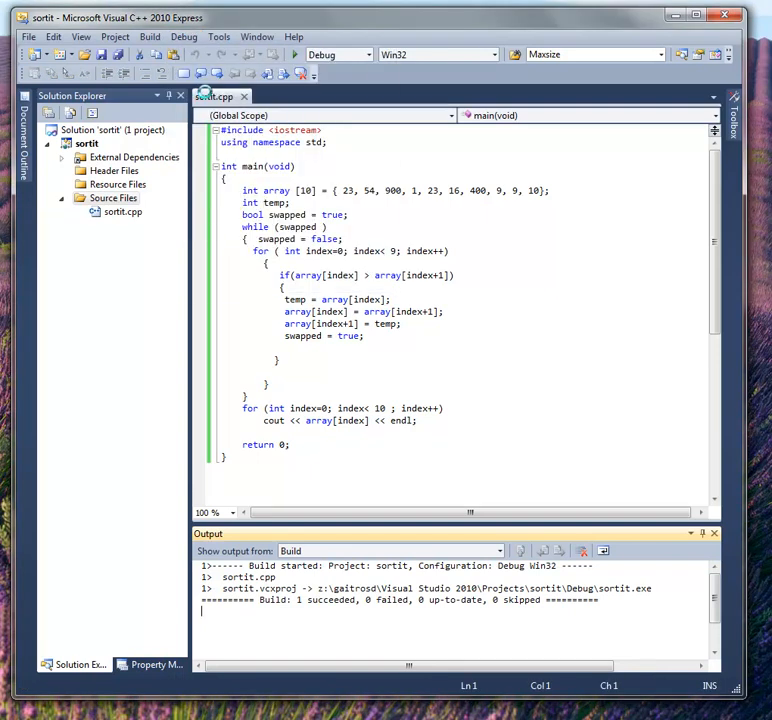
key(F5)
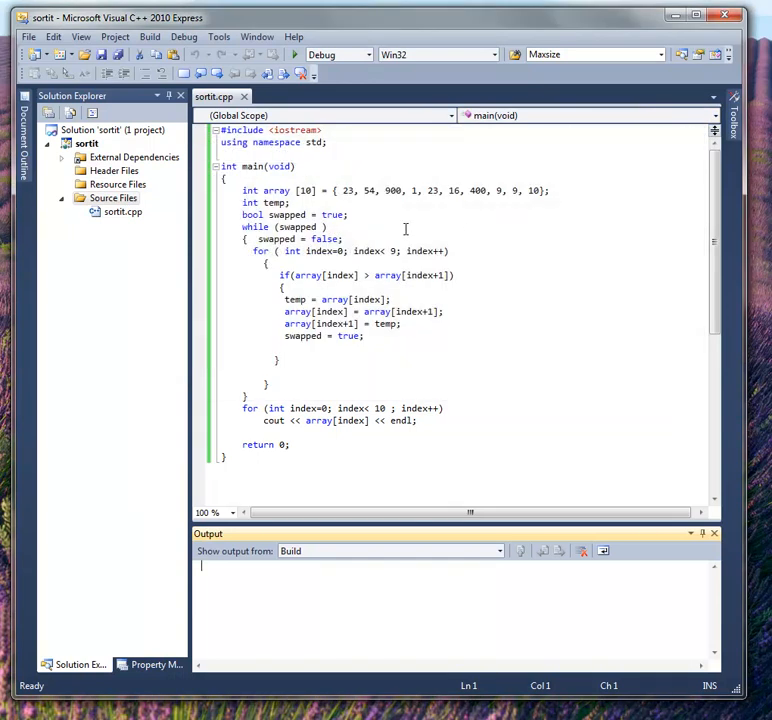
mouse_move(504, 244)
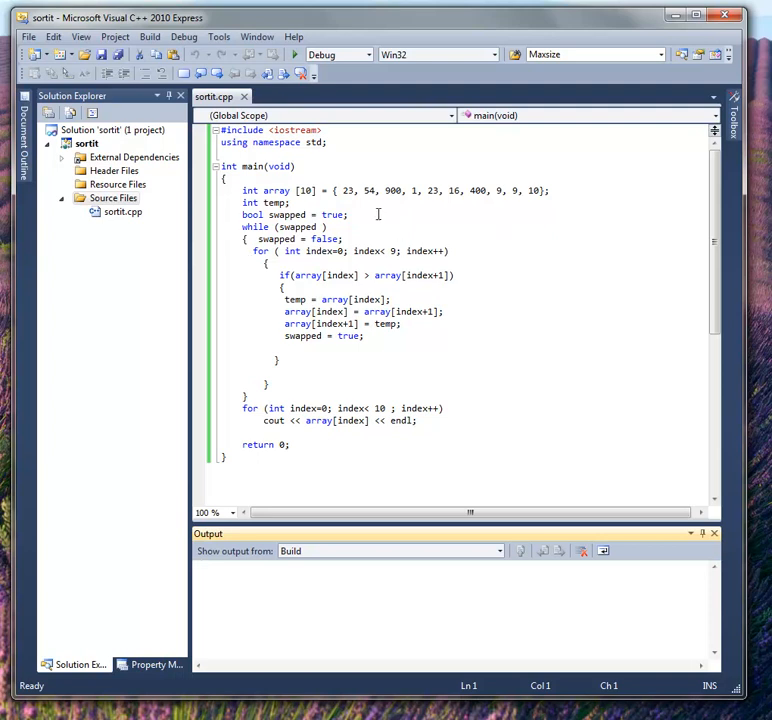
mouse_move(520, 186)
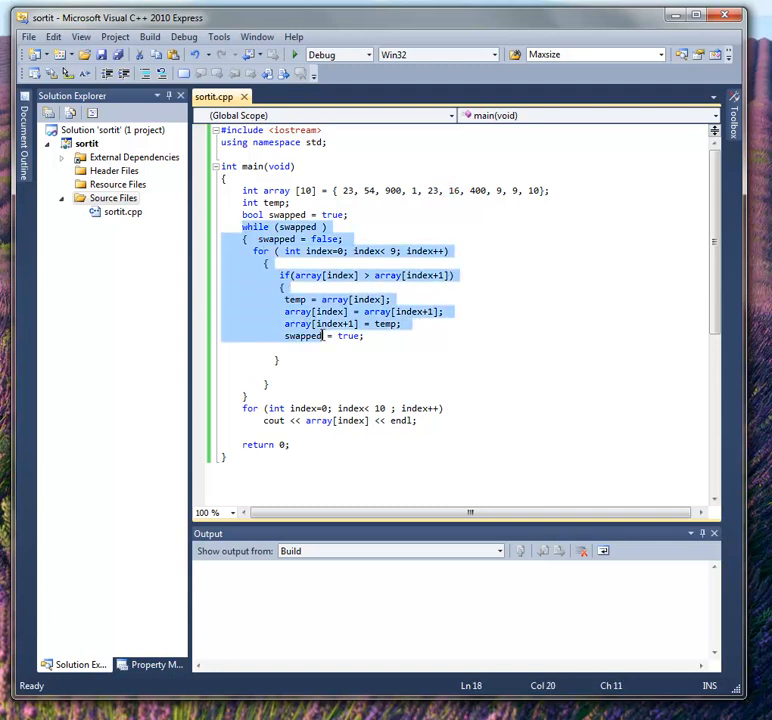
click(248, 396)
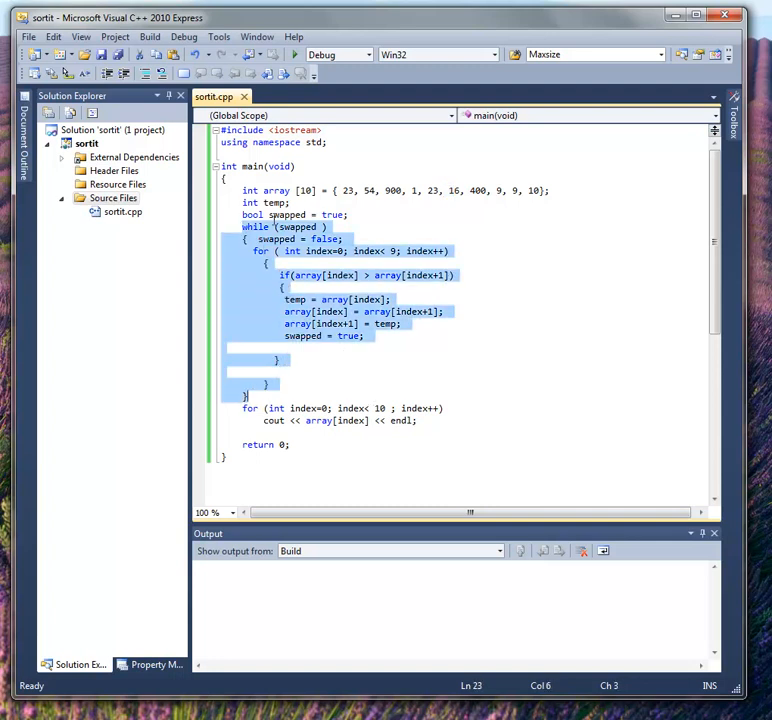
click(390, 408)
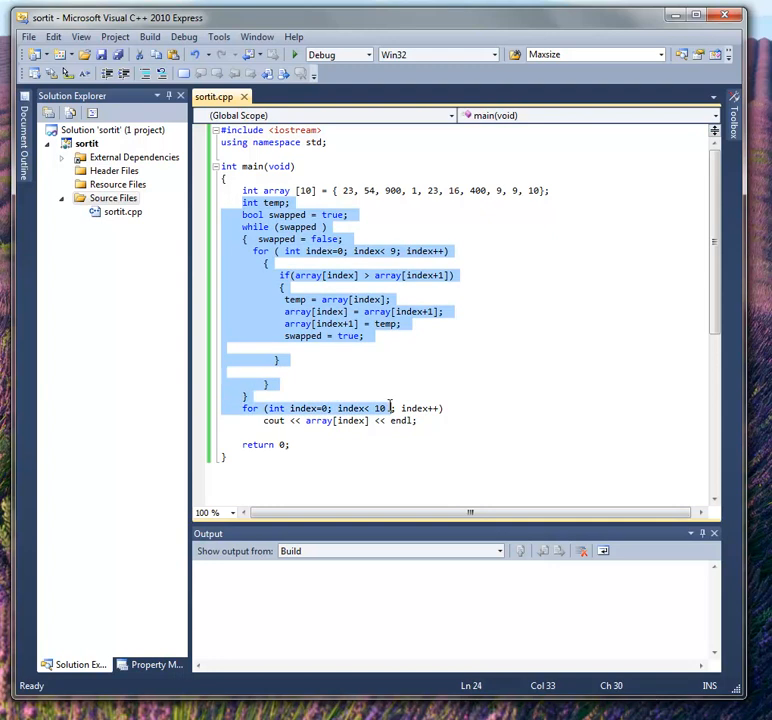